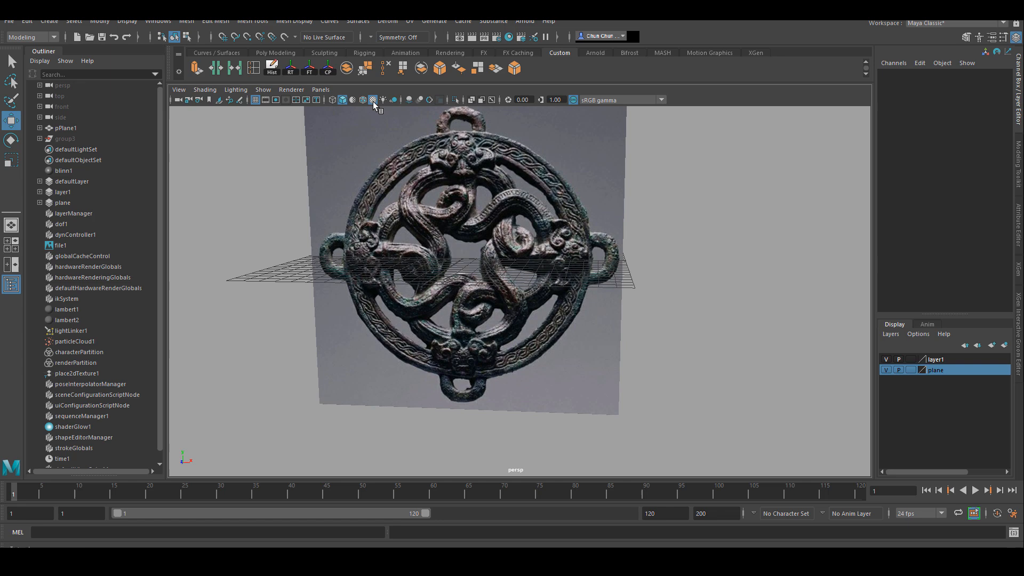
Step: Unhide group3 in the Outliner so the blockout shows beside the reference image plane
click(373, 100)
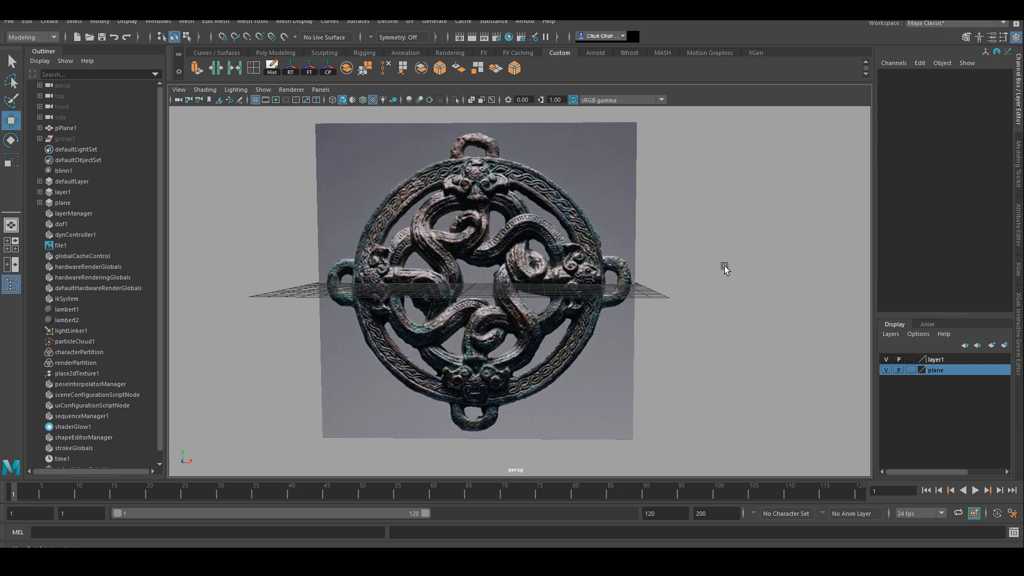
mouse_move(78, 139)
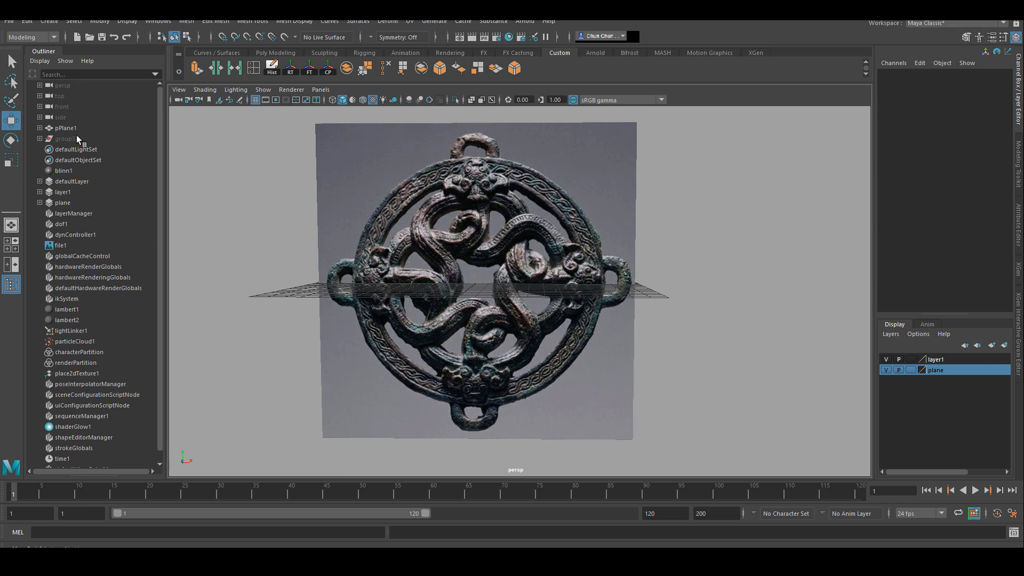
click(64, 138)
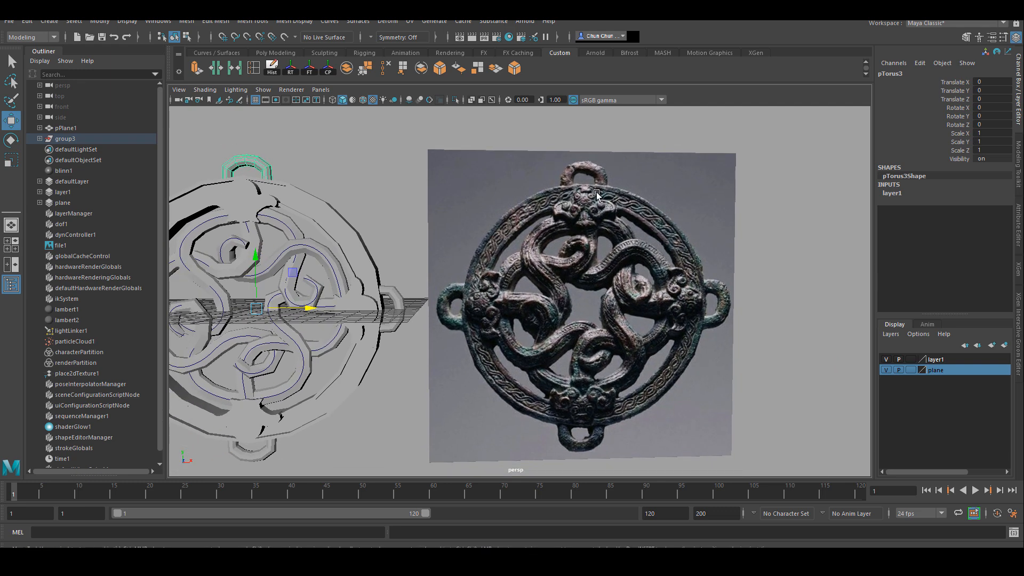
mouse_move(606, 209)
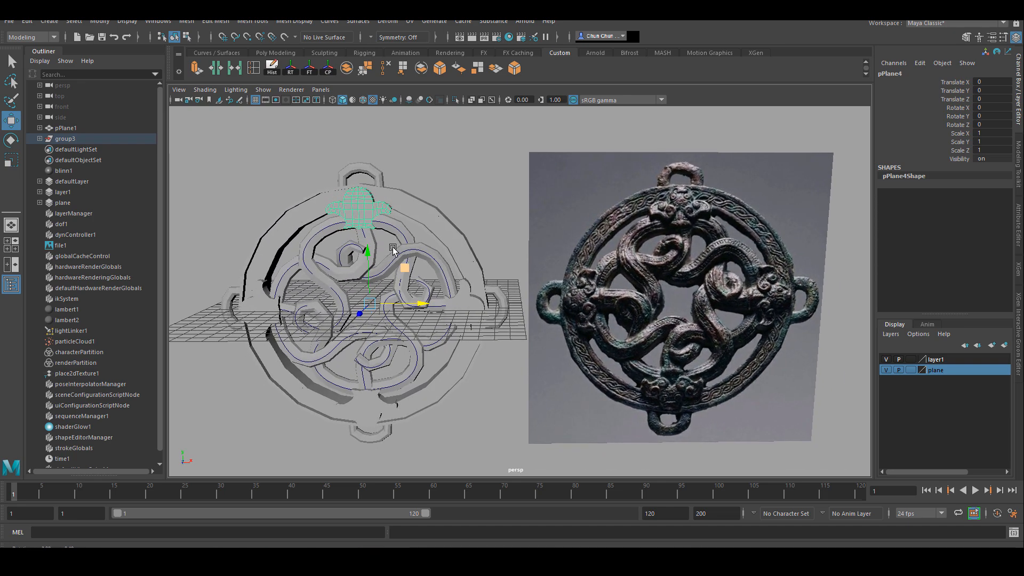
mouse_move(704, 238)
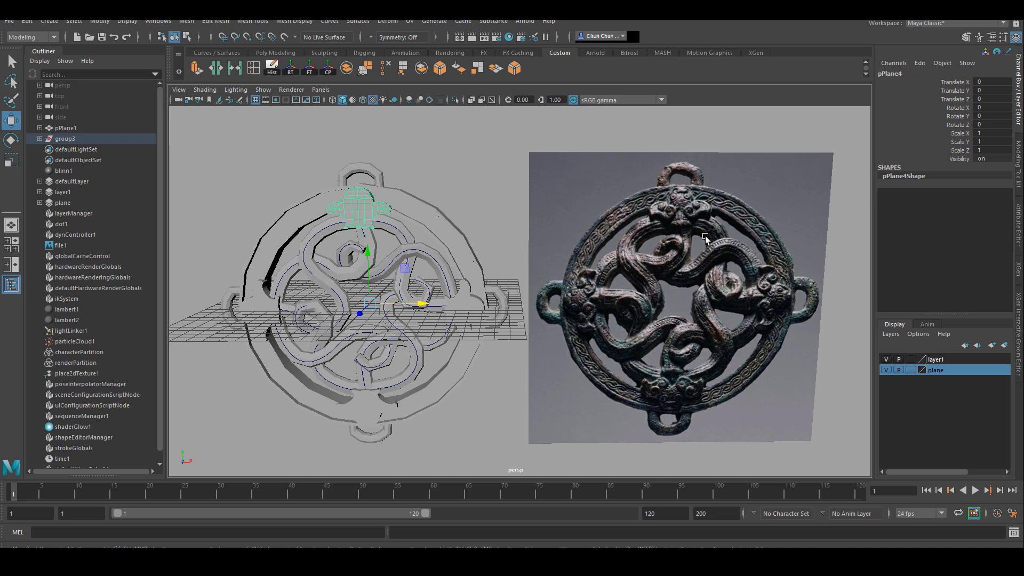
mouse_move(633, 251)
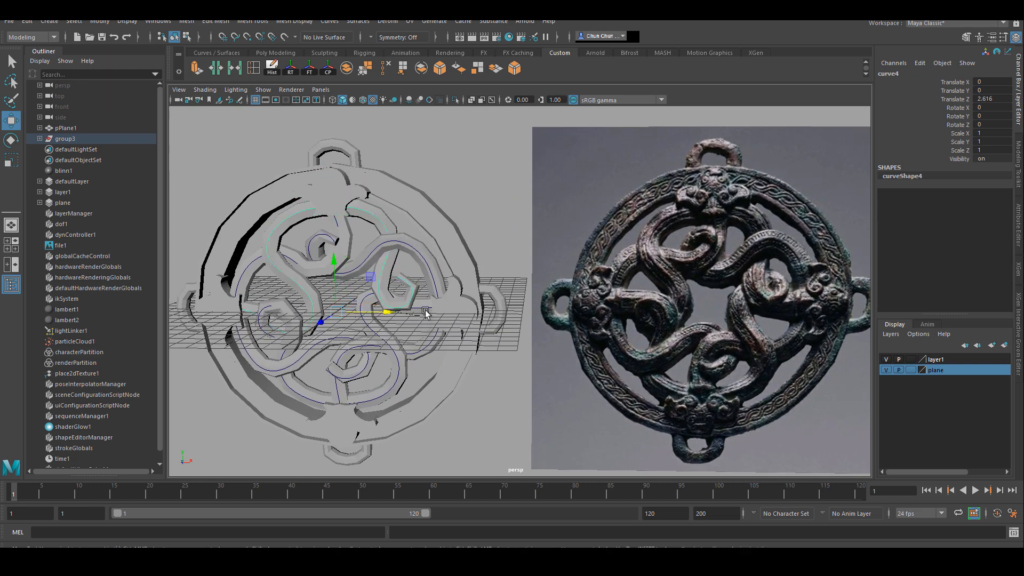
mouse_move(768, 319)
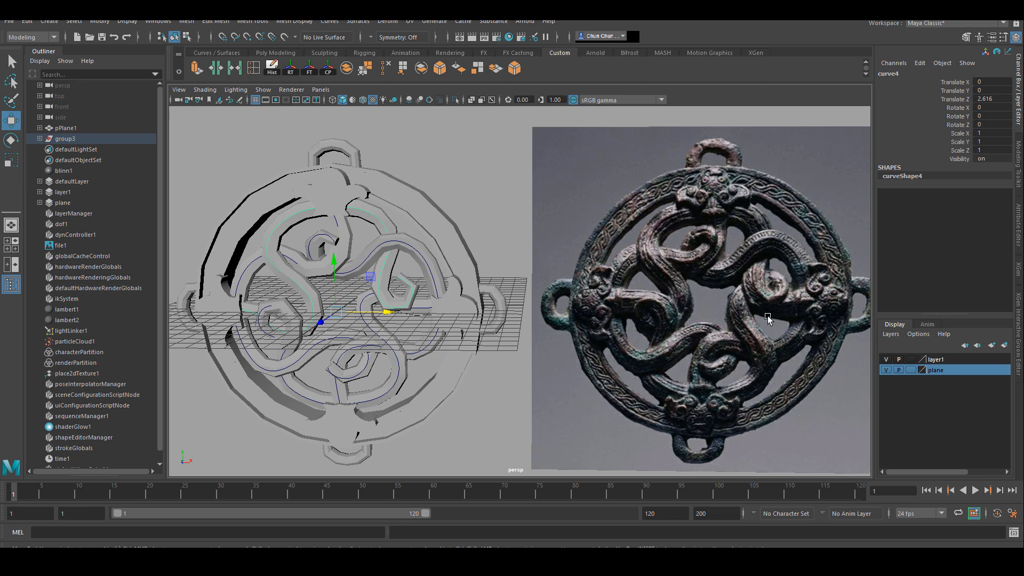
click(216, 52)
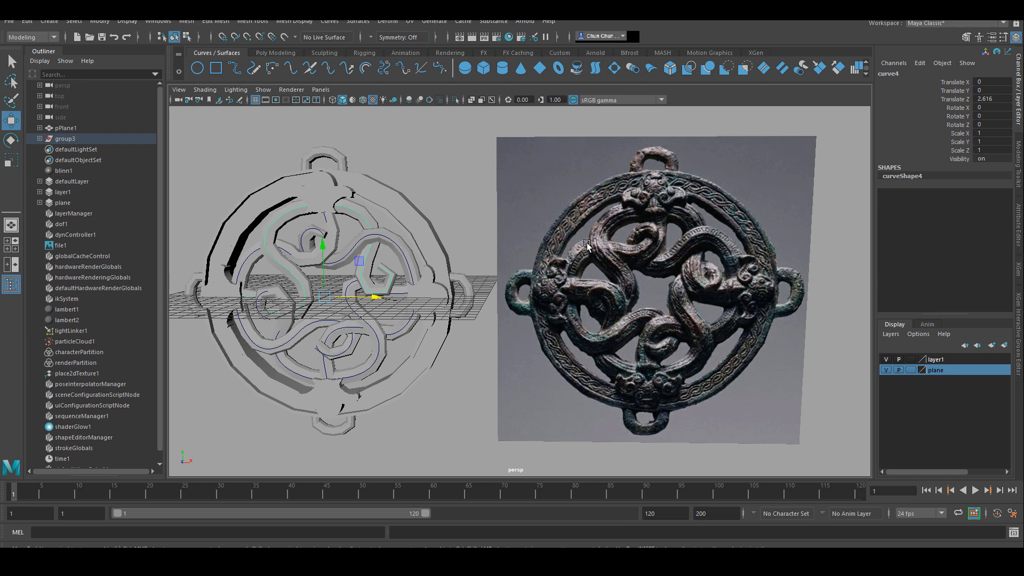
mouse_move(609, 298)
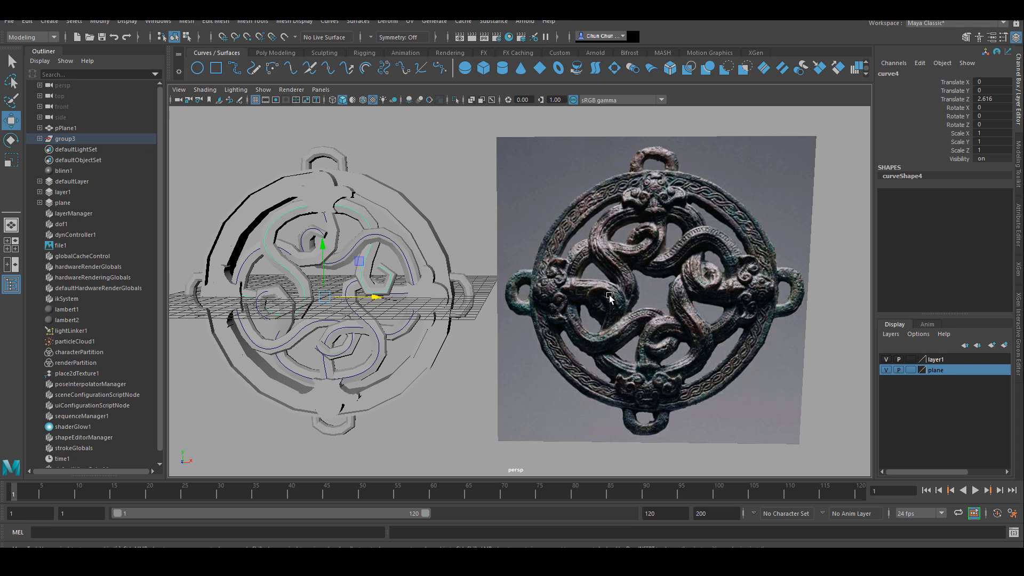
scroll(up, 3)
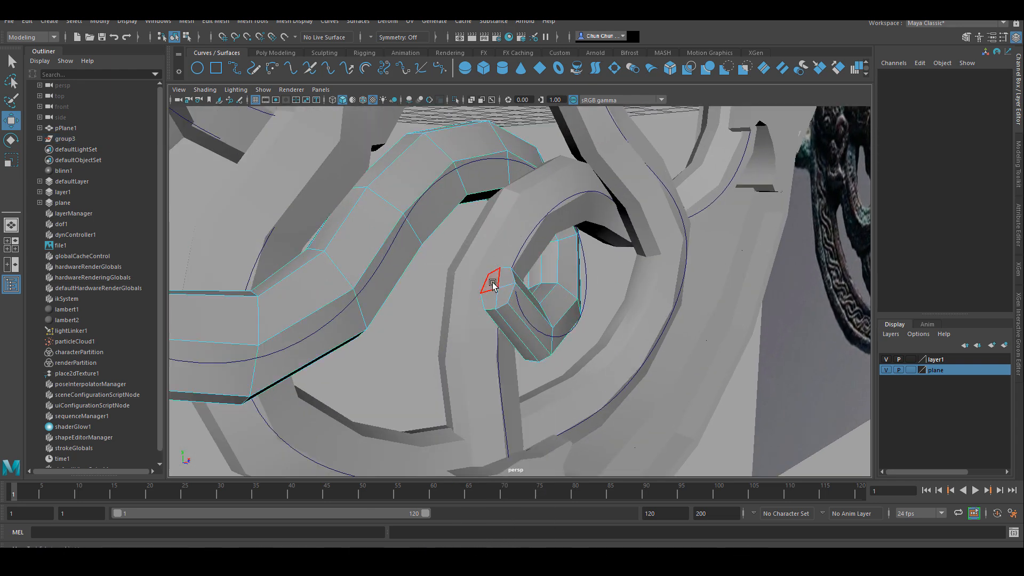
click(490, 281)
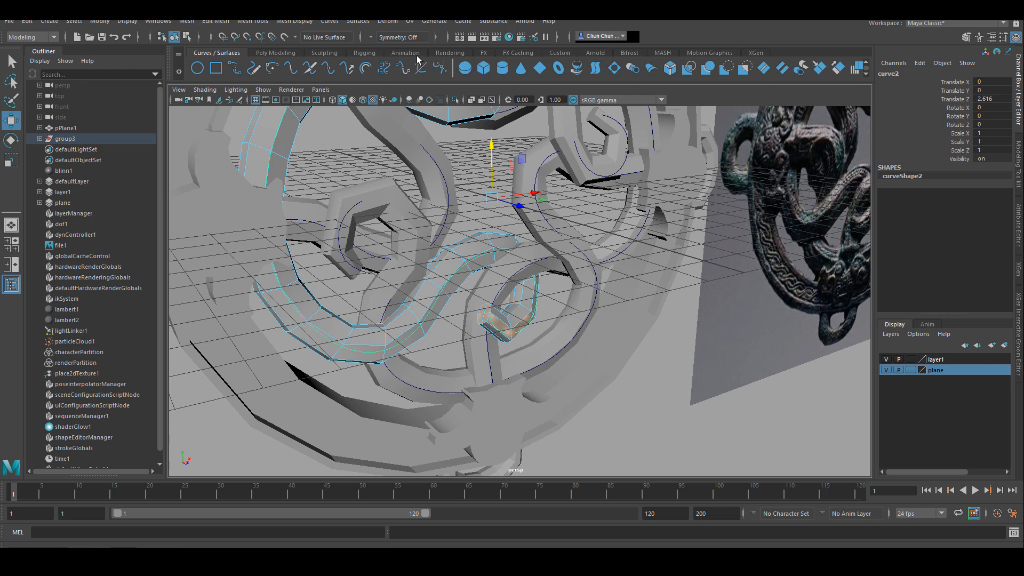
click(559, 53)
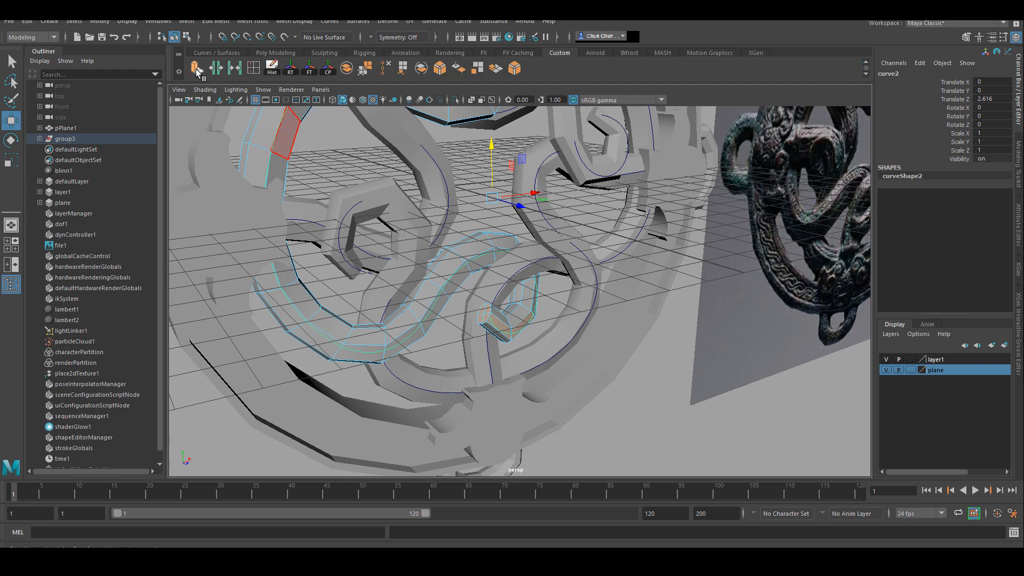
click(634, 402)
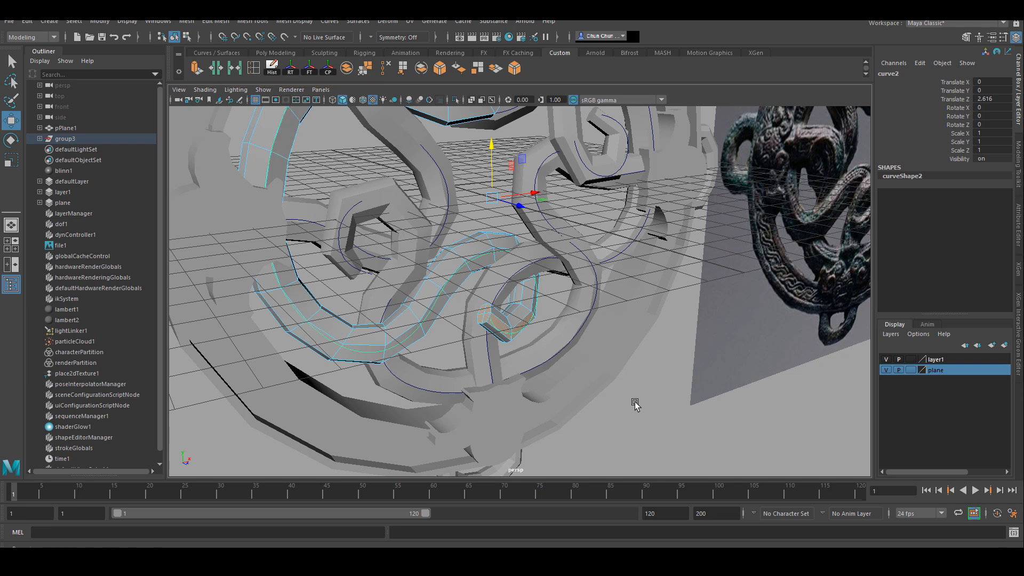
right_click(458, 255)
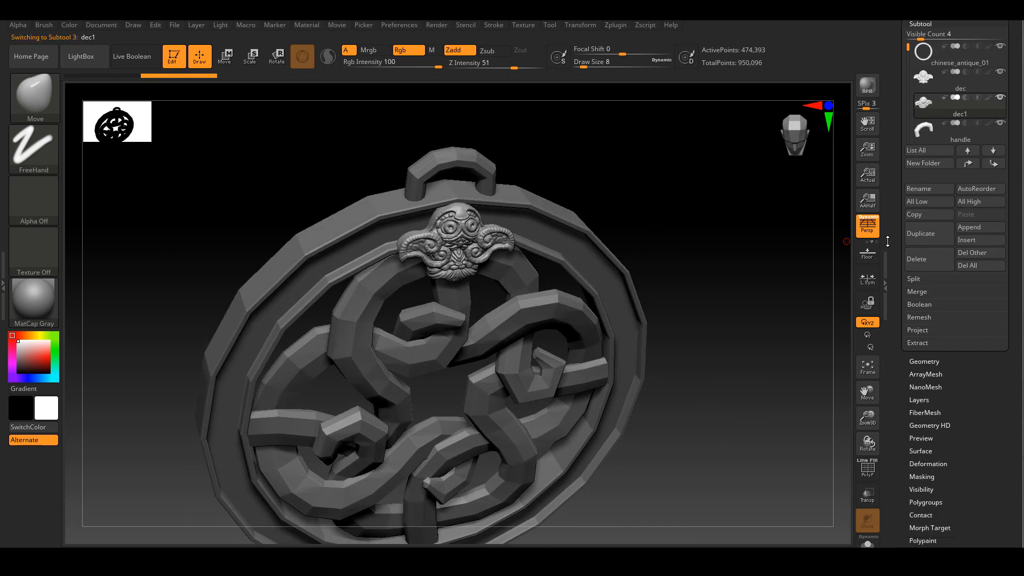
Step: Run ZRemesher from Tool > Geometry on the dec1 subtool, bringing it to about 2,657 points
click(924, 362)
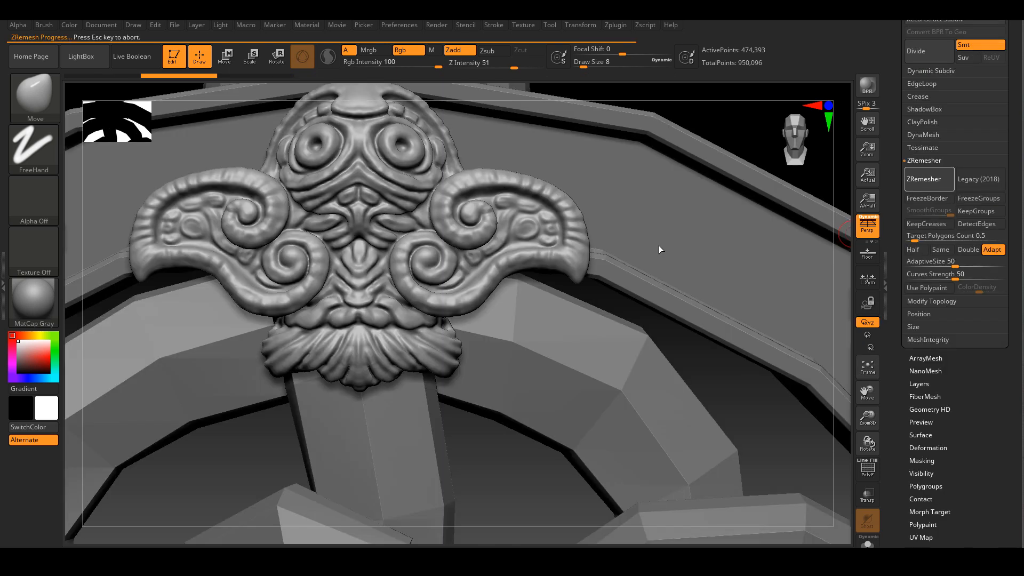
click(920, 178)
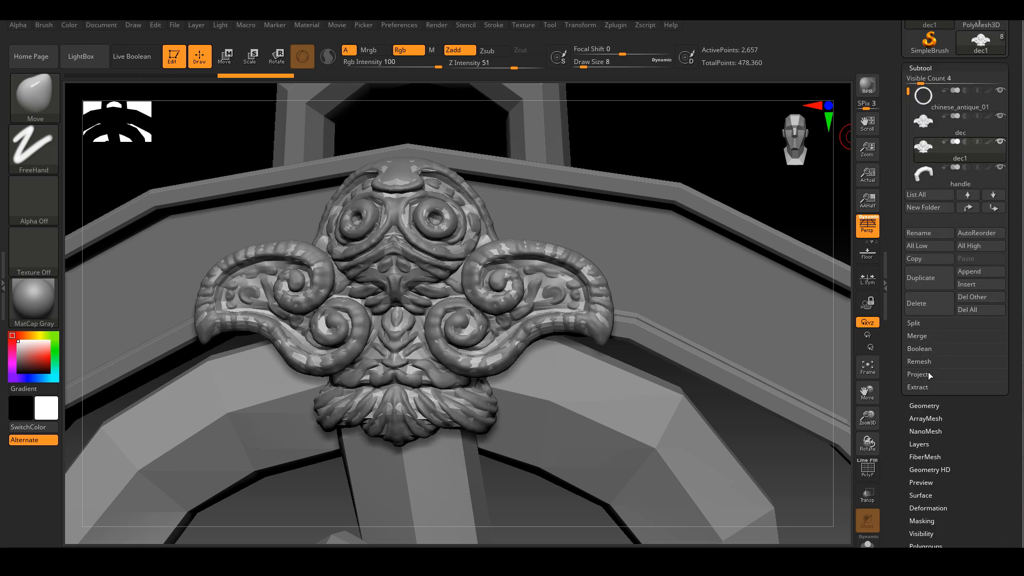
click(923, 406)
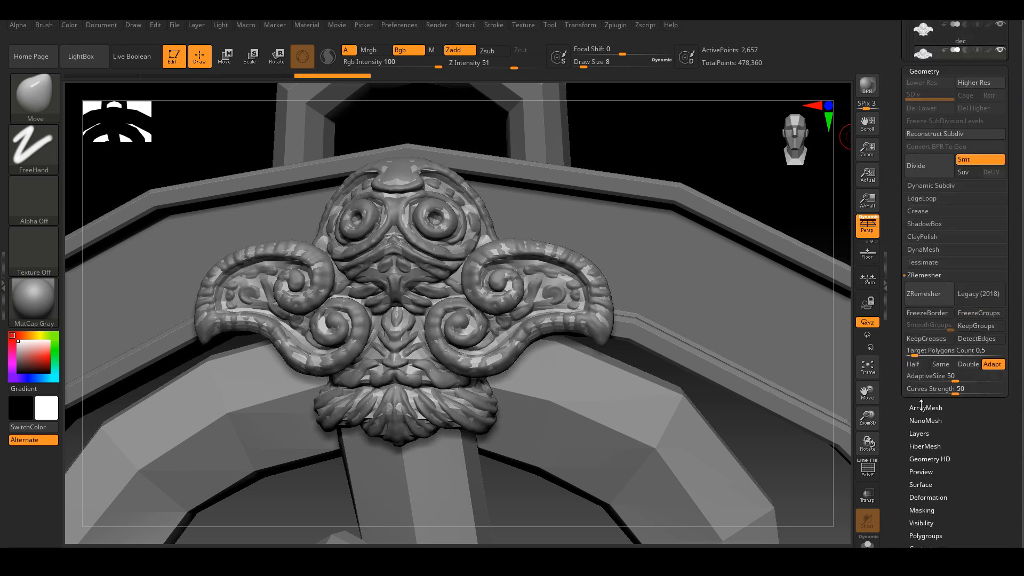
click(924, 370)
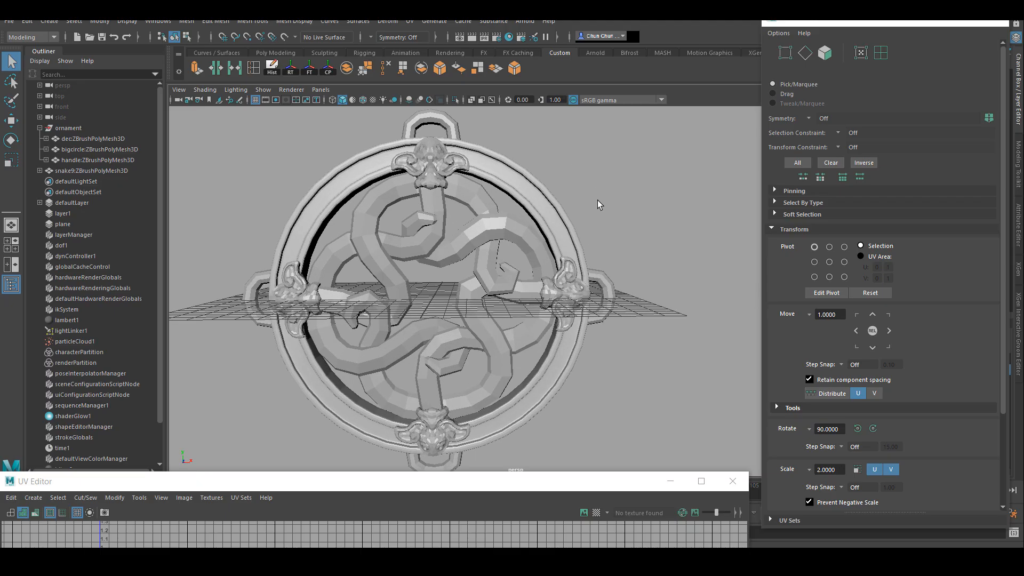
Step: Select the snake mesh in the Outliner for UV unwrapping
click(93, 171)
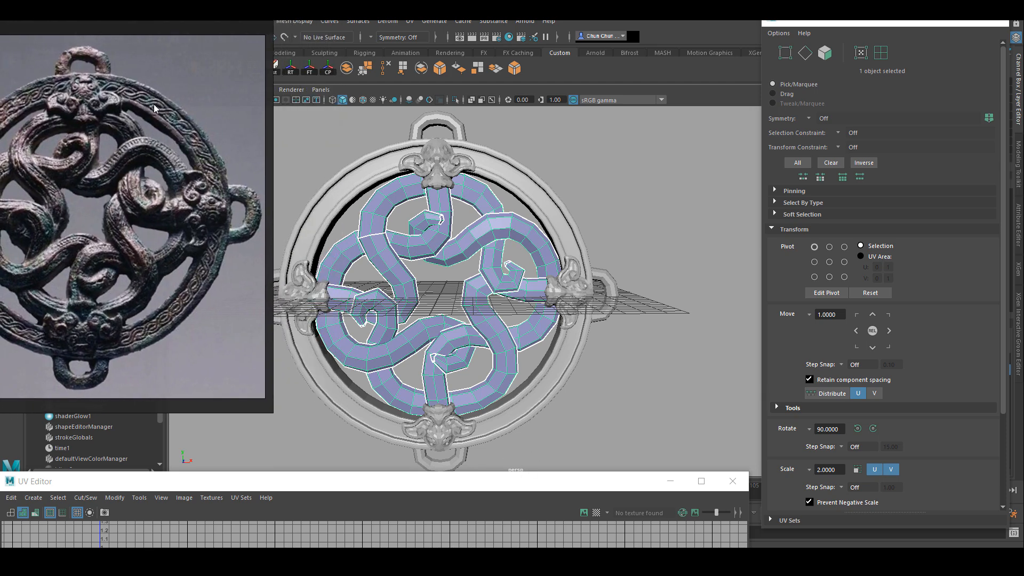
mouse_move(600, 200)
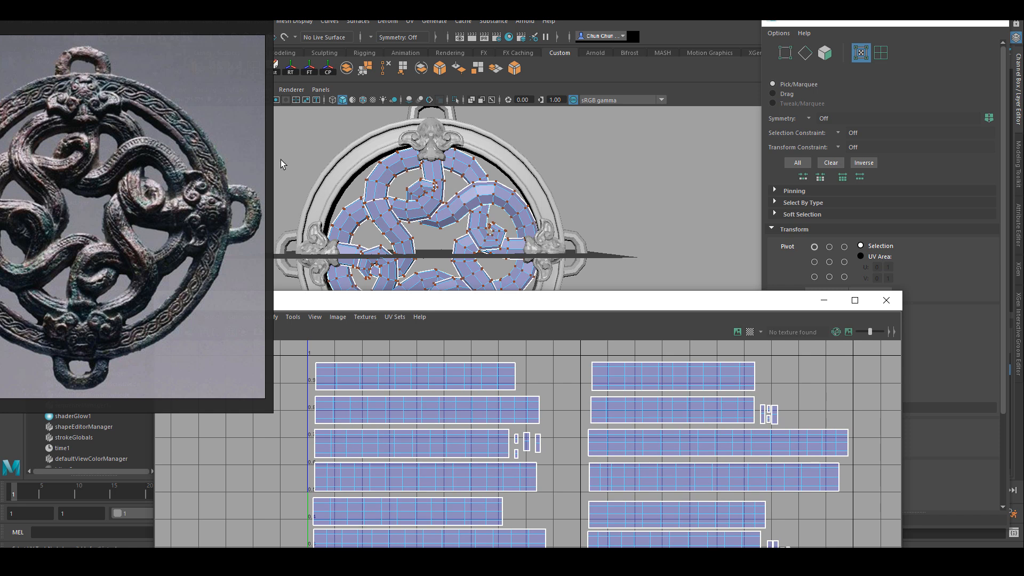
mouse_move(173, 166)
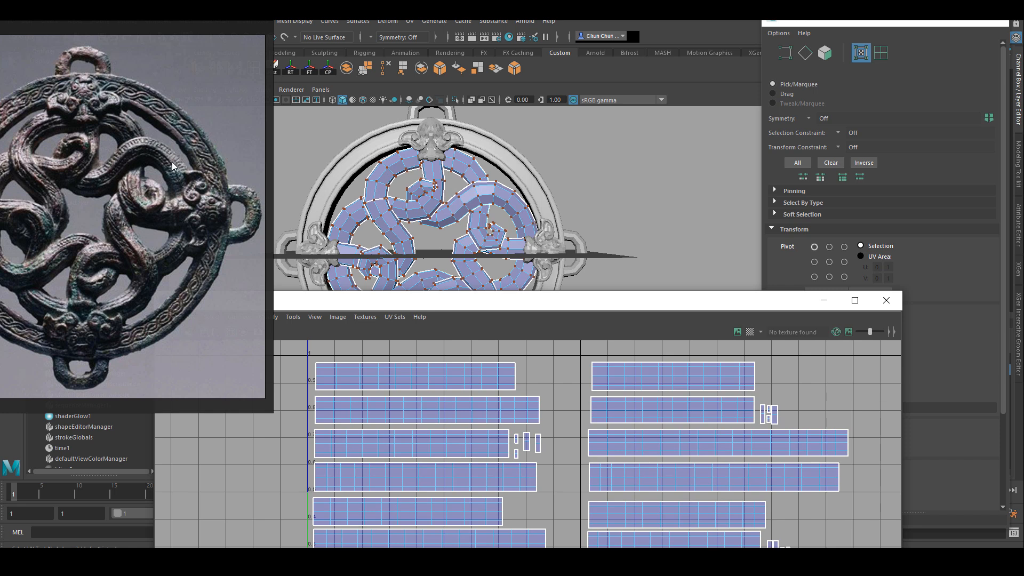
mouse_move(595, 246)
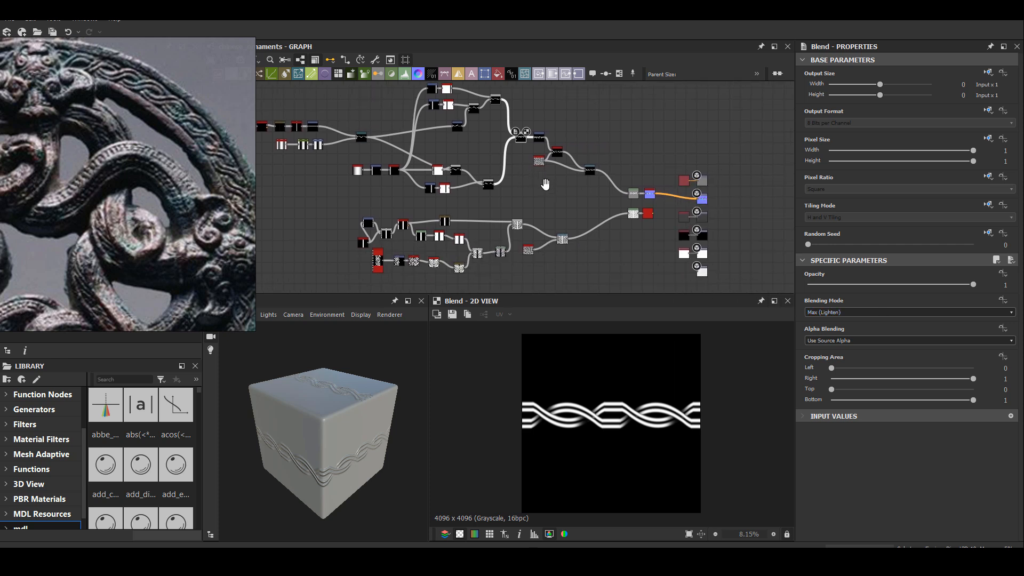
mouse_move(564, 229)
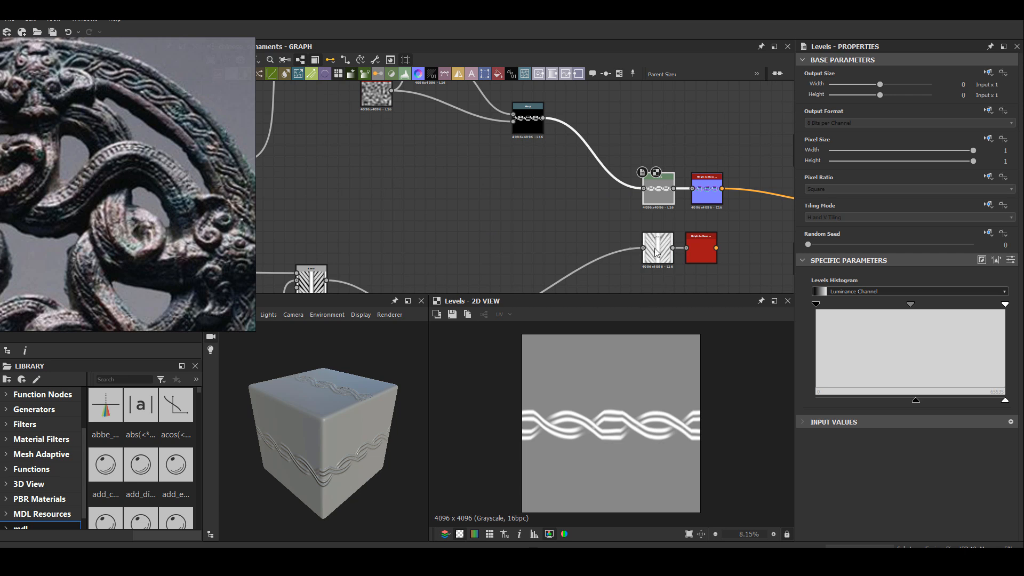
Step: Inspect a node in the ornaments graph that builds the braided band
click(658, 249)
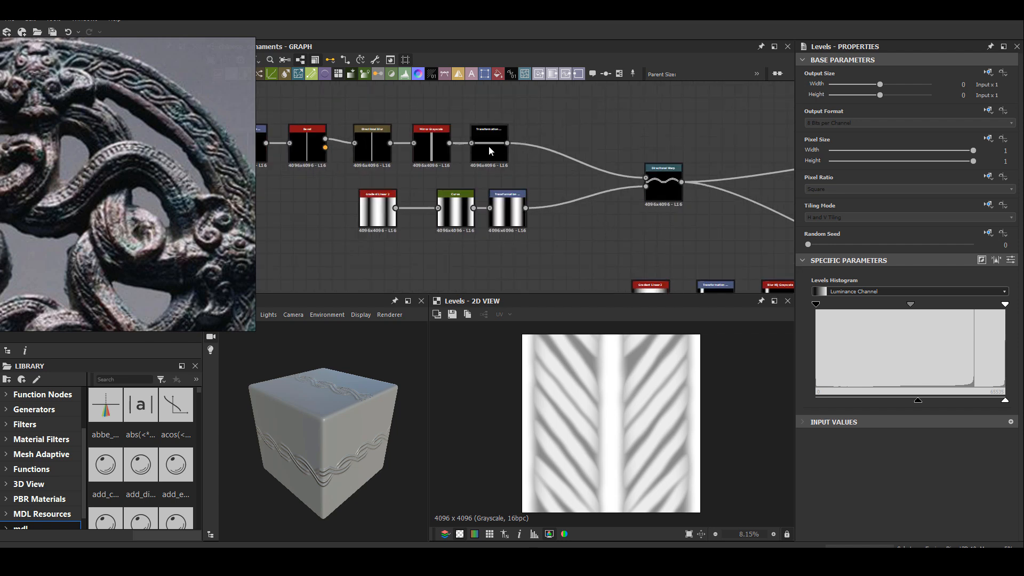
Step: Feed a Warp node from the stripe and gradient nodes at about 0.14 intensity and view the herringbone result
click(662, 182)
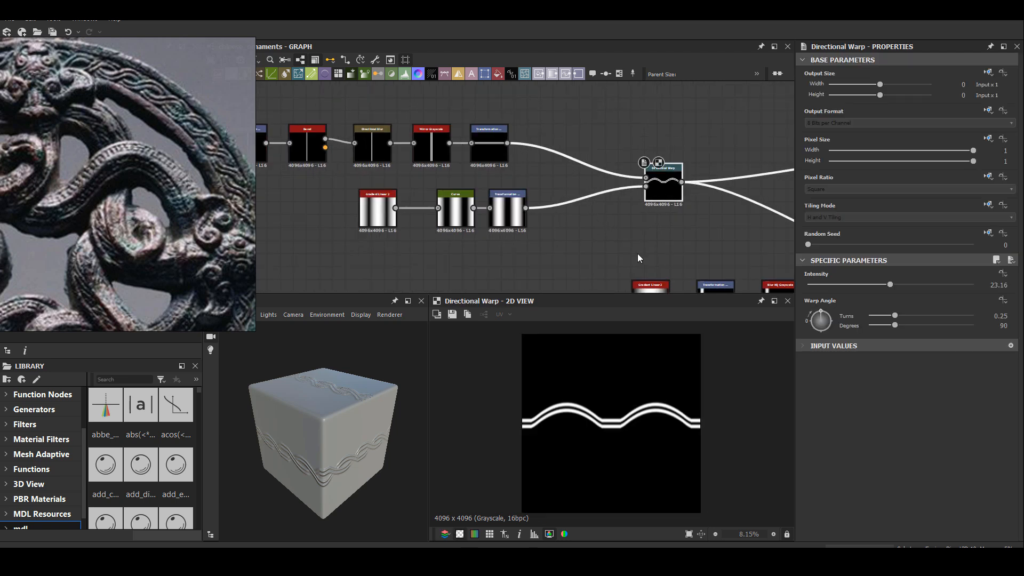
mouse_move(547, 203)
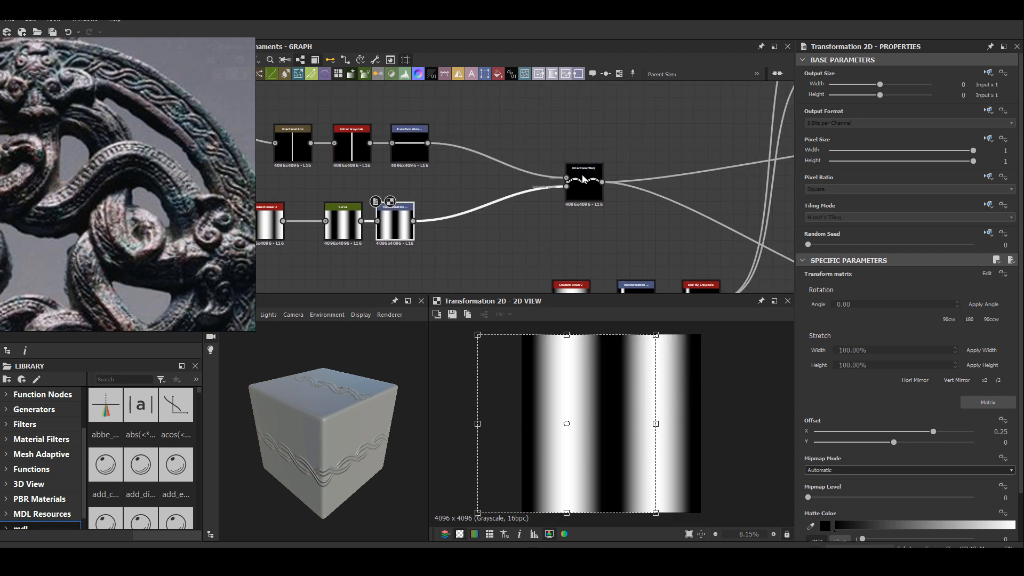
click(582, 182)
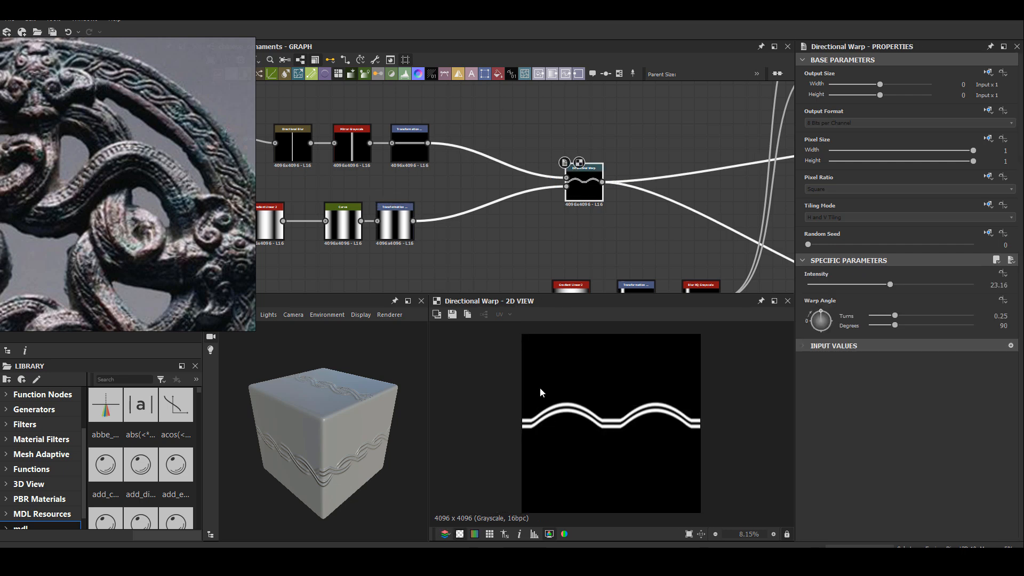
mouse_move(577, 235)
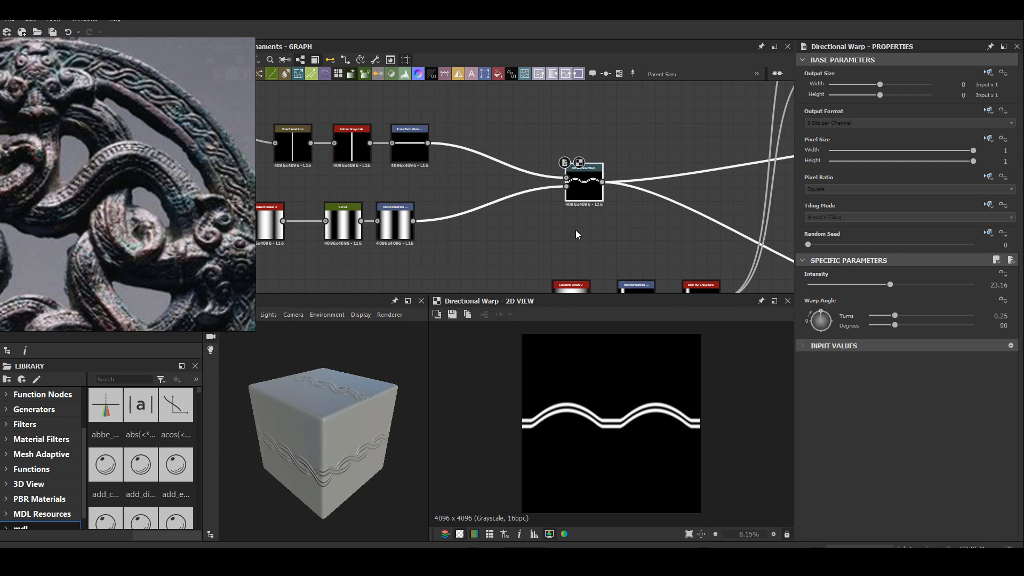
click(394, 221)
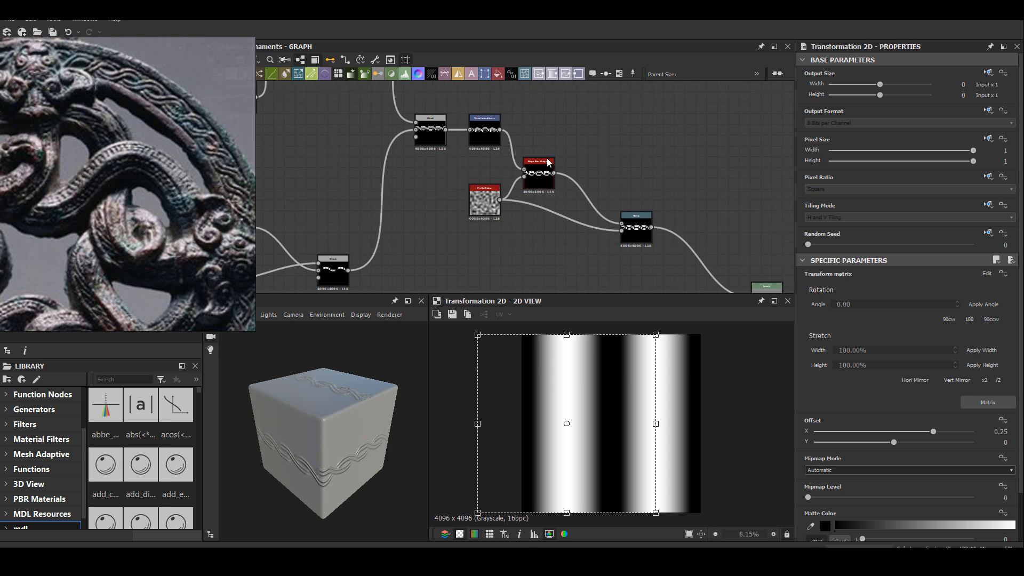
click(483, 130)
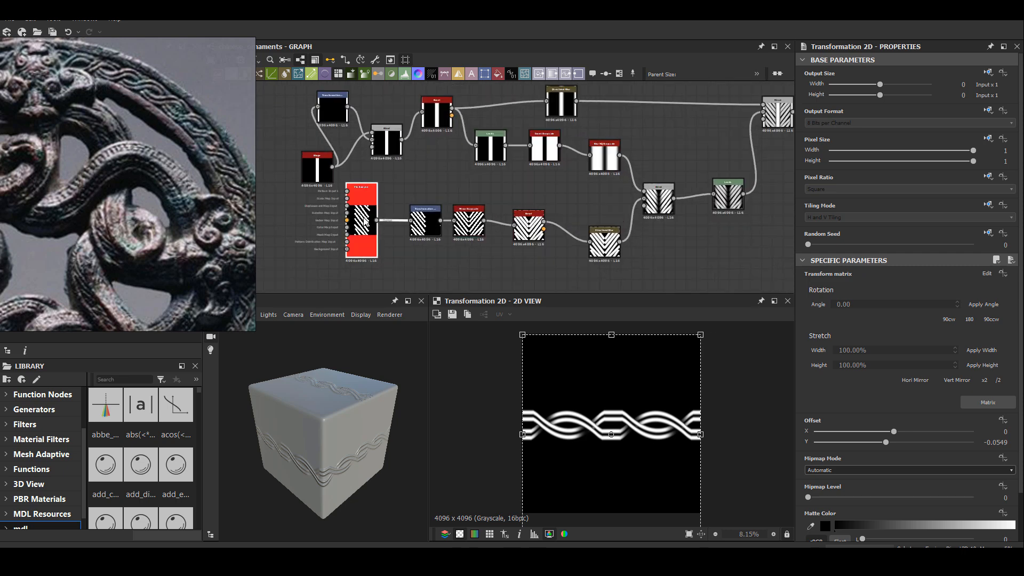
click(362, 219)
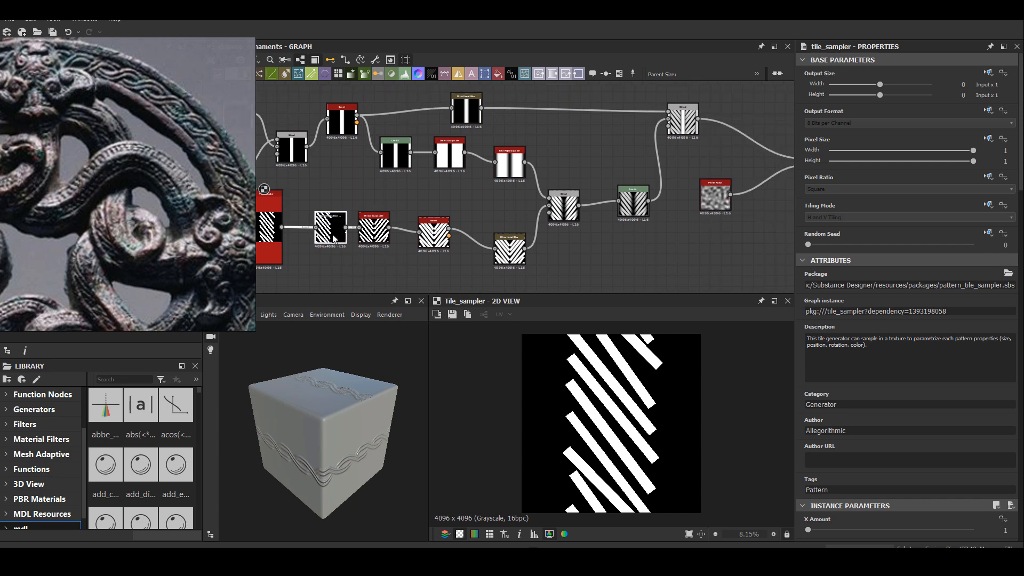
click(373, 229)
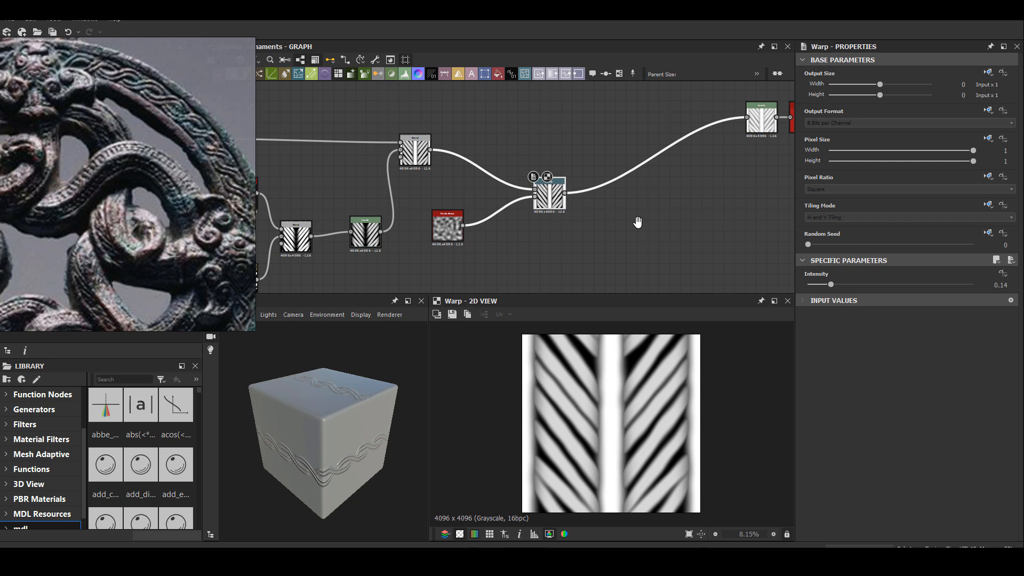
mouse_move(637, 233)
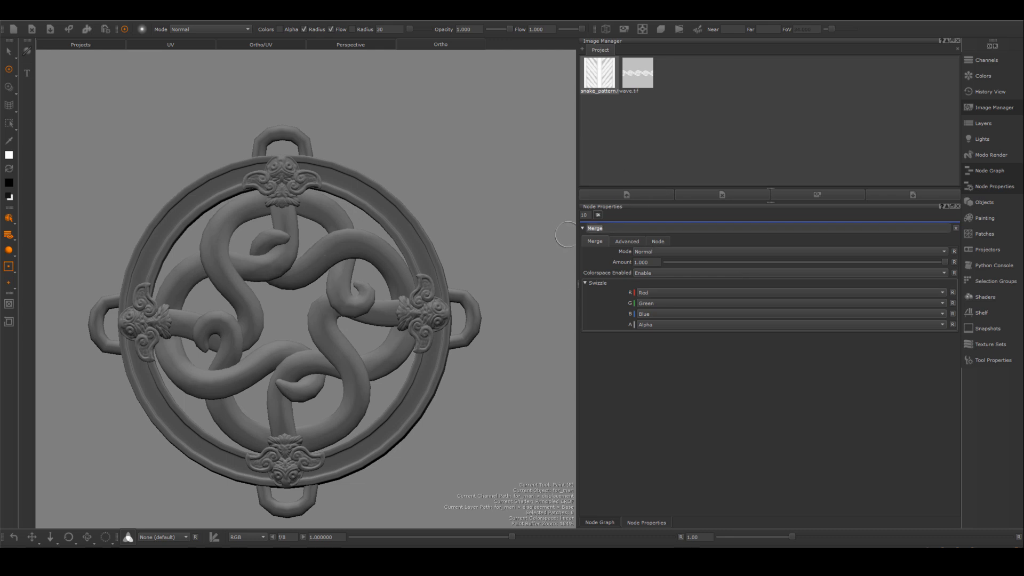
Step: Load wave.tif into the Tiled node under the wave merge in UV view, then start a new paint layer
click(598, 521)
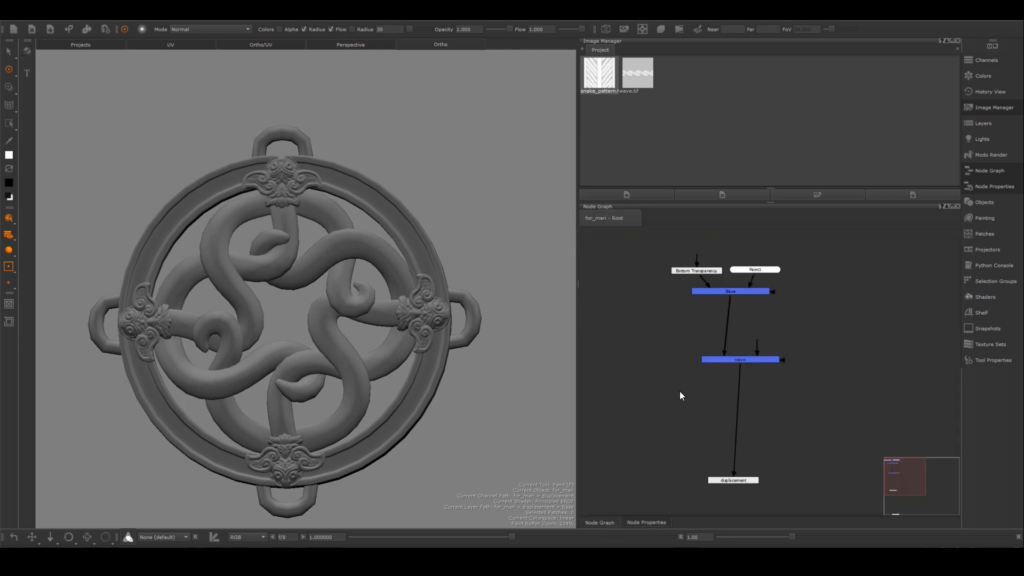
click(740, 392)
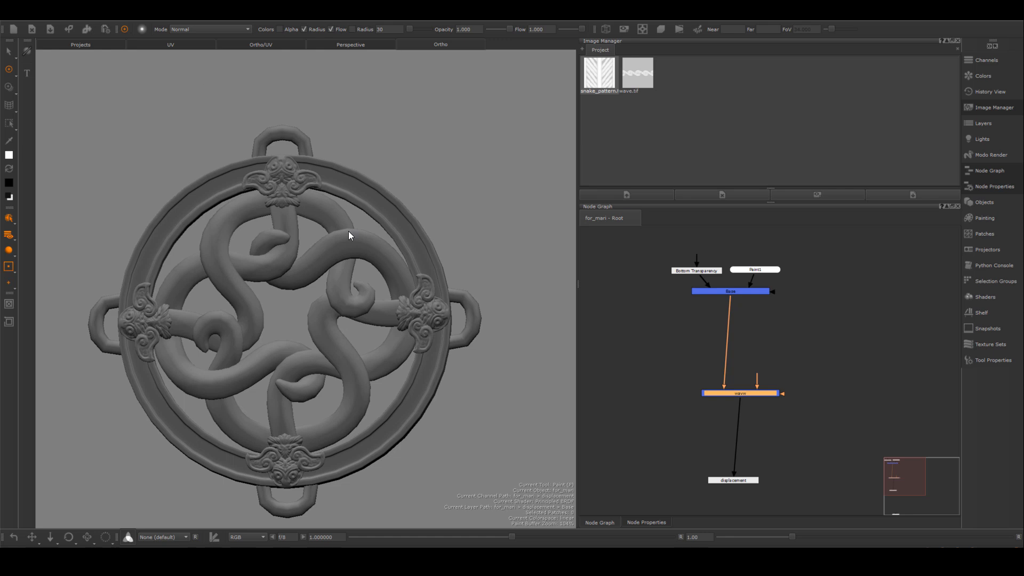
click(169, 45)
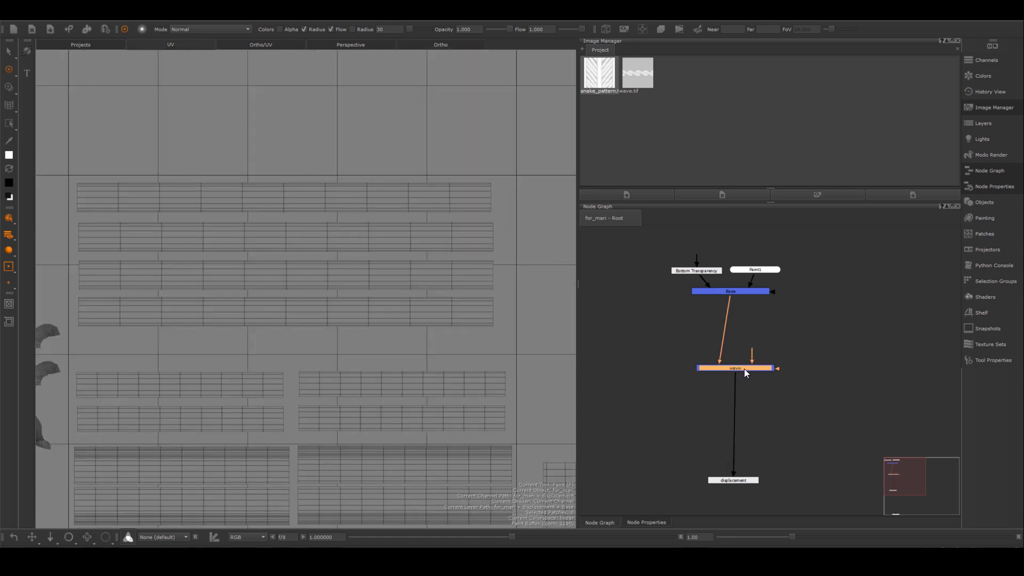
click(736, 367)
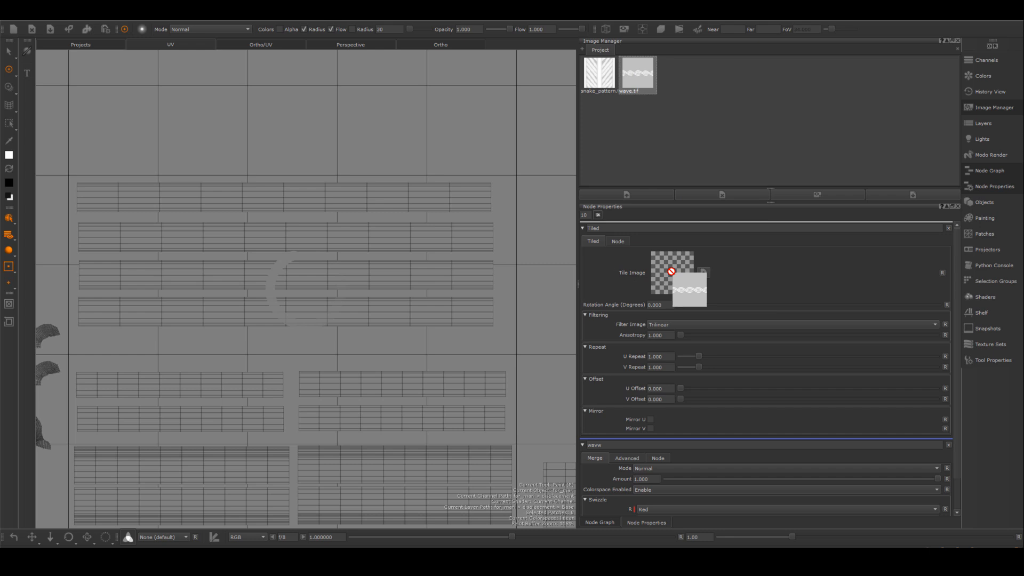
click(671, 272)
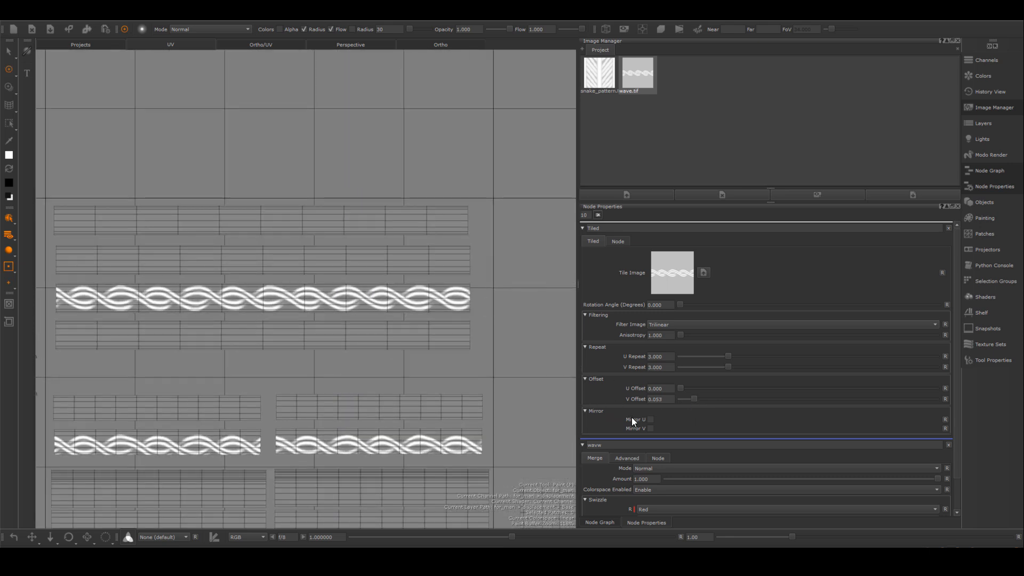
click(598, 522)
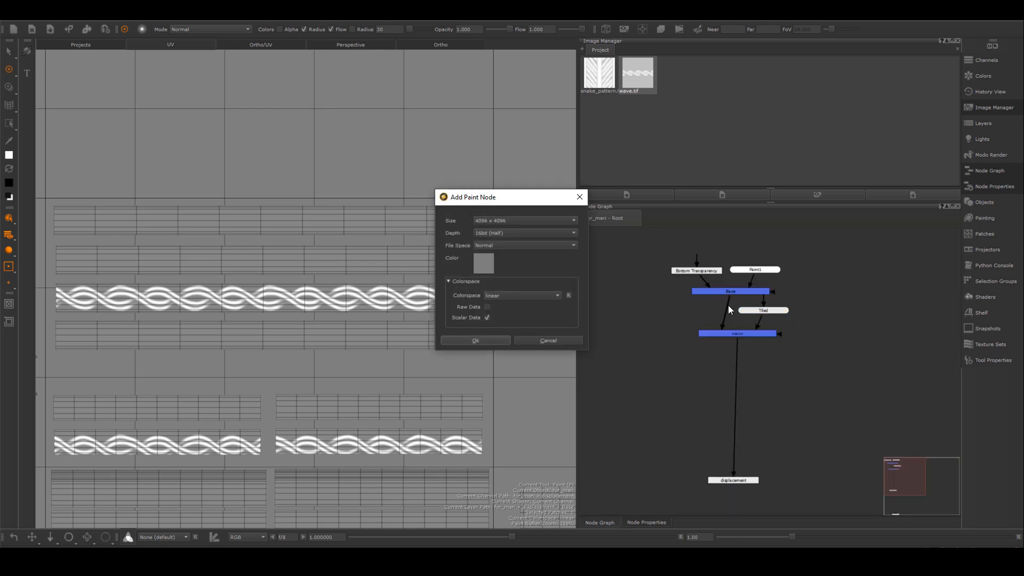
Step: Fill the new Paint node with black and return to the node graph for the snake_pattern chain
click(482, 263)
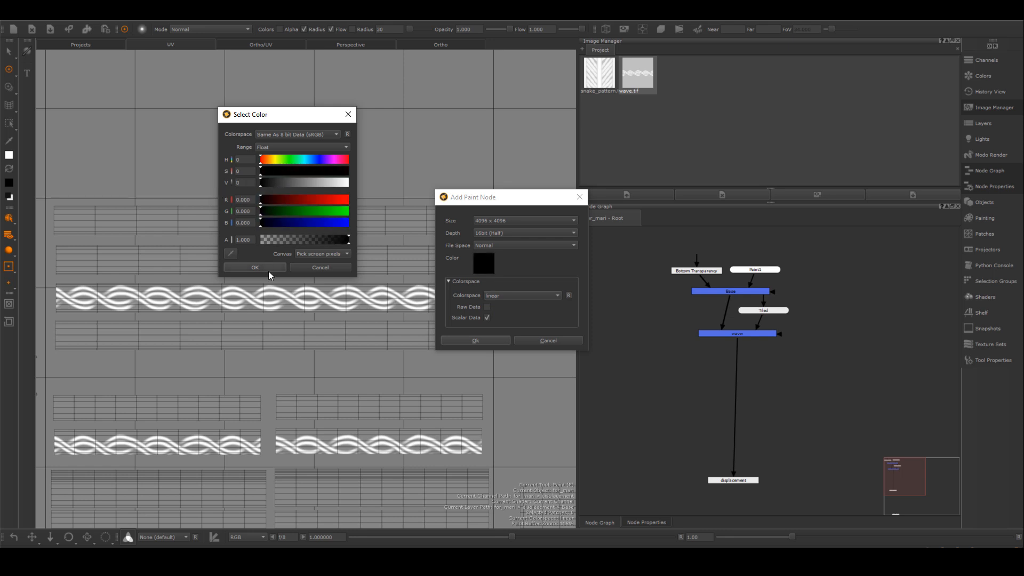
click(255, 266)
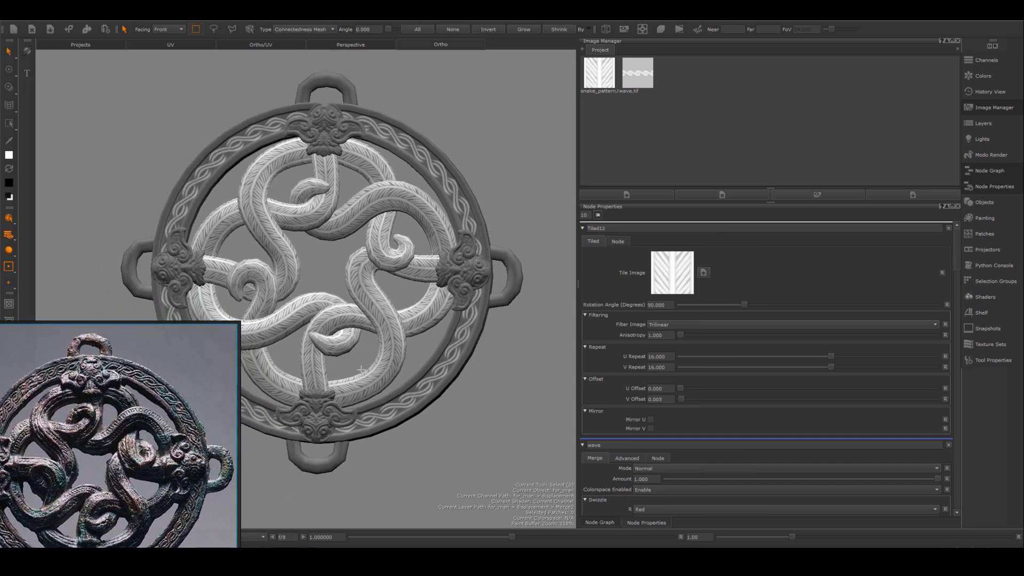
click(598, 522)
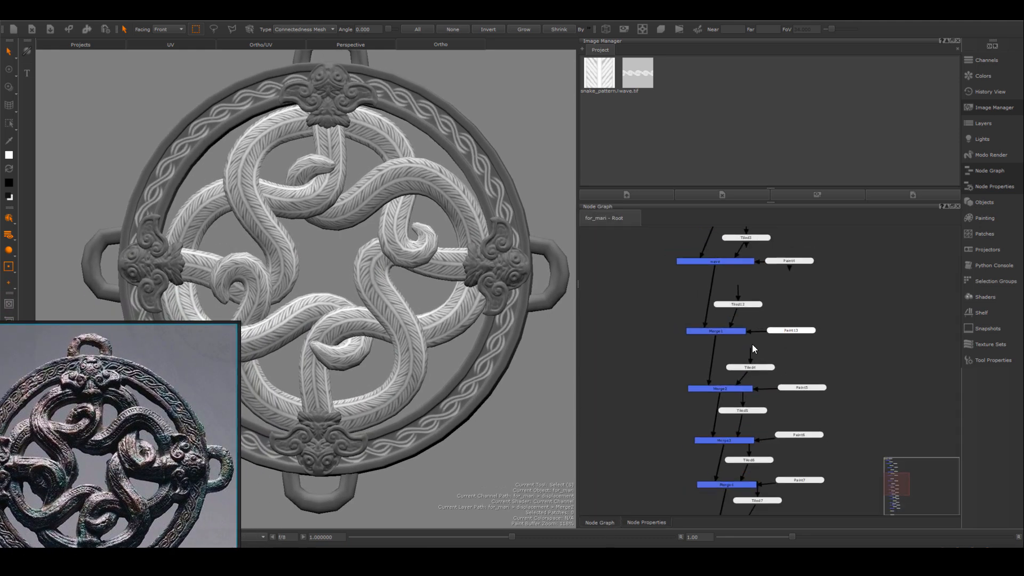
scroll(down, 3)
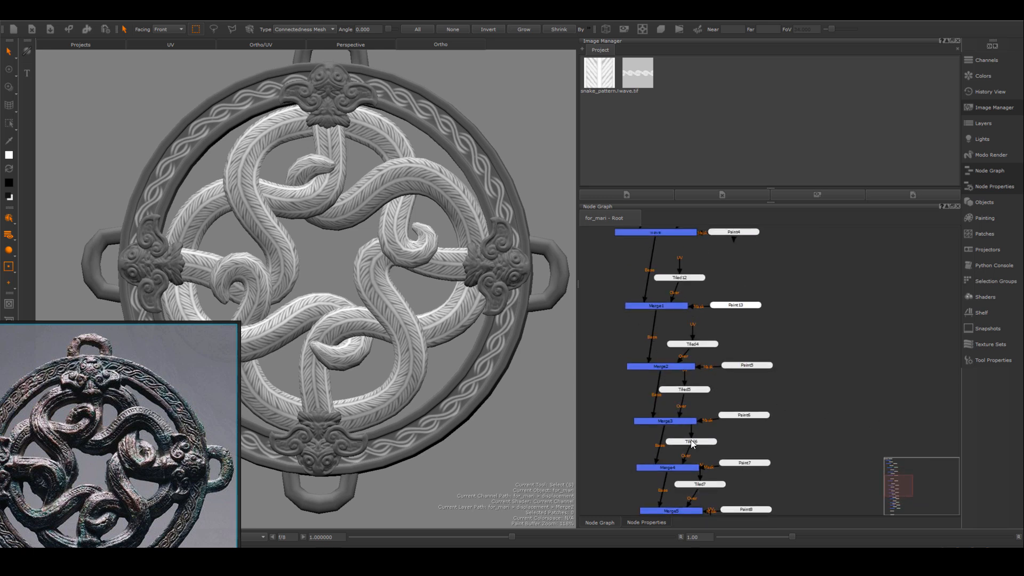
scroll(down, 3)
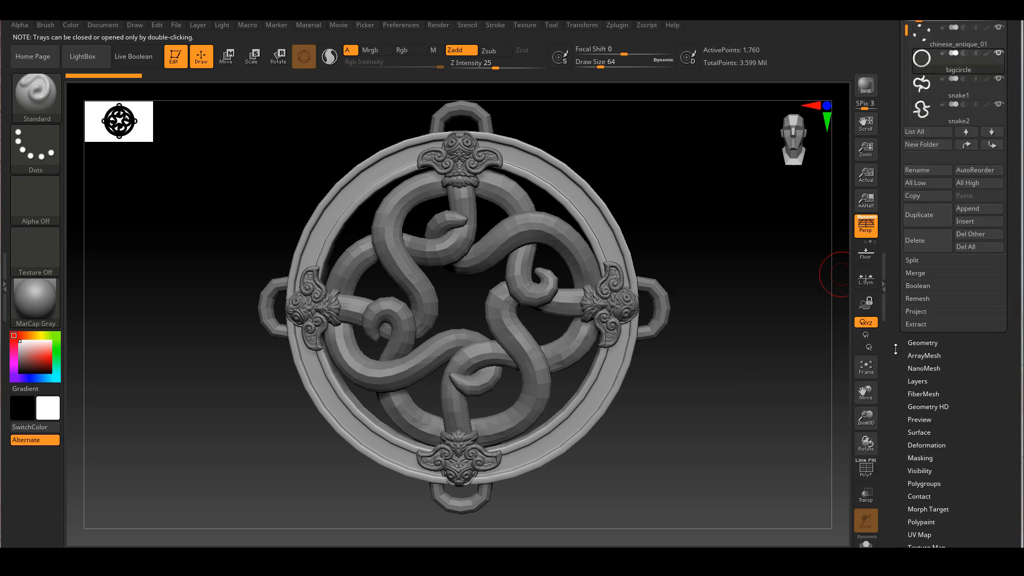
Step: Divide the rim mesh in Tool > Geometry up to SDiv 6, about 1.8 million polygons
click(914, 334)
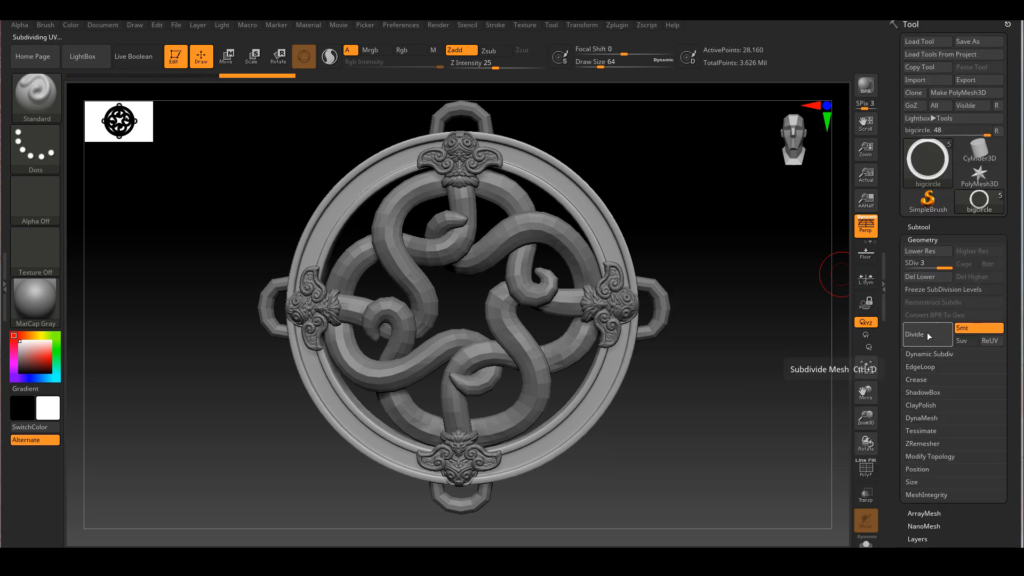
click(915, 333)
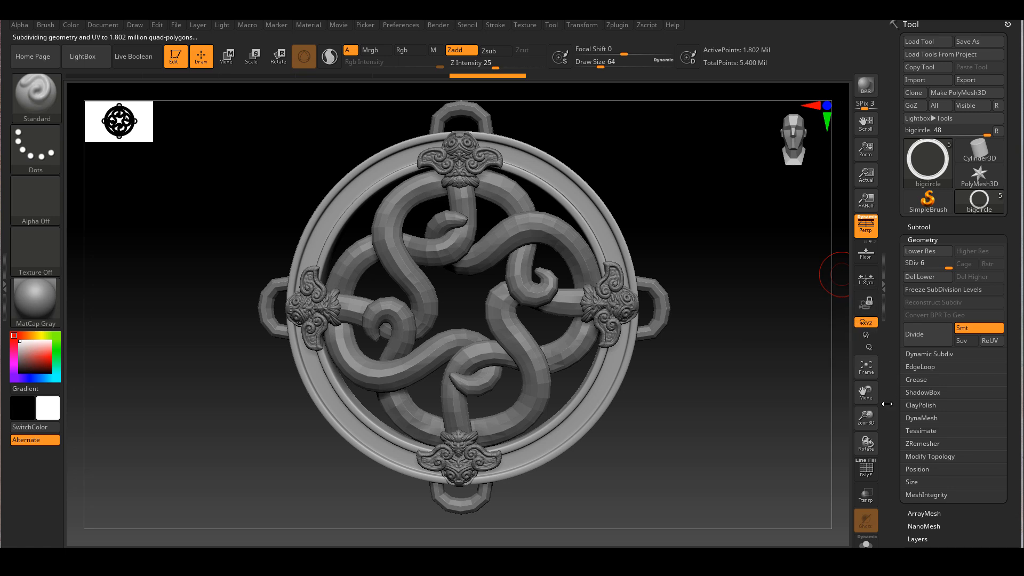
scroll(down, 3)
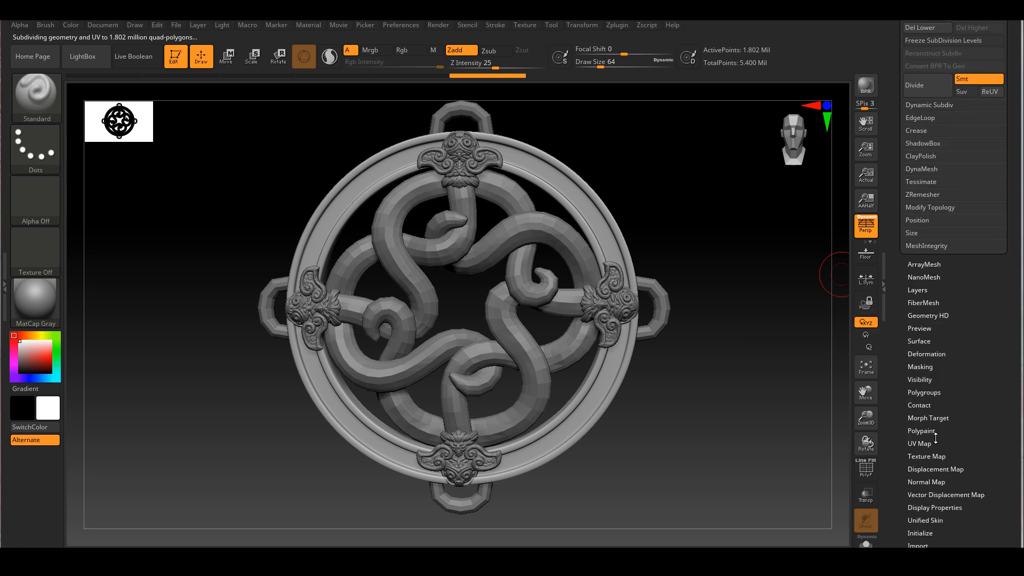
Step: Import the displacement image from the texture folder into the rim's Displacement Map
click(926, 455)
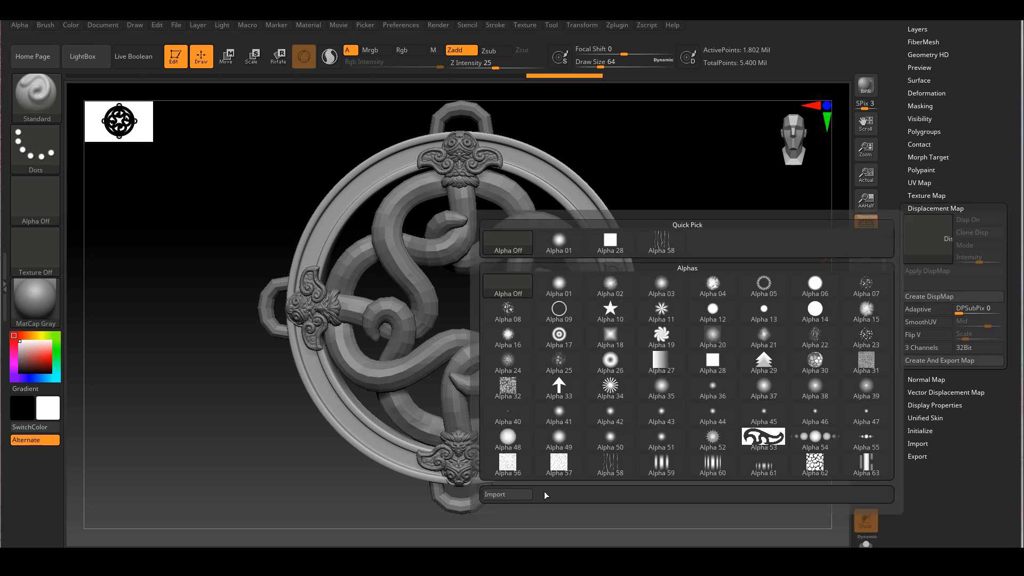
click(505, 493)
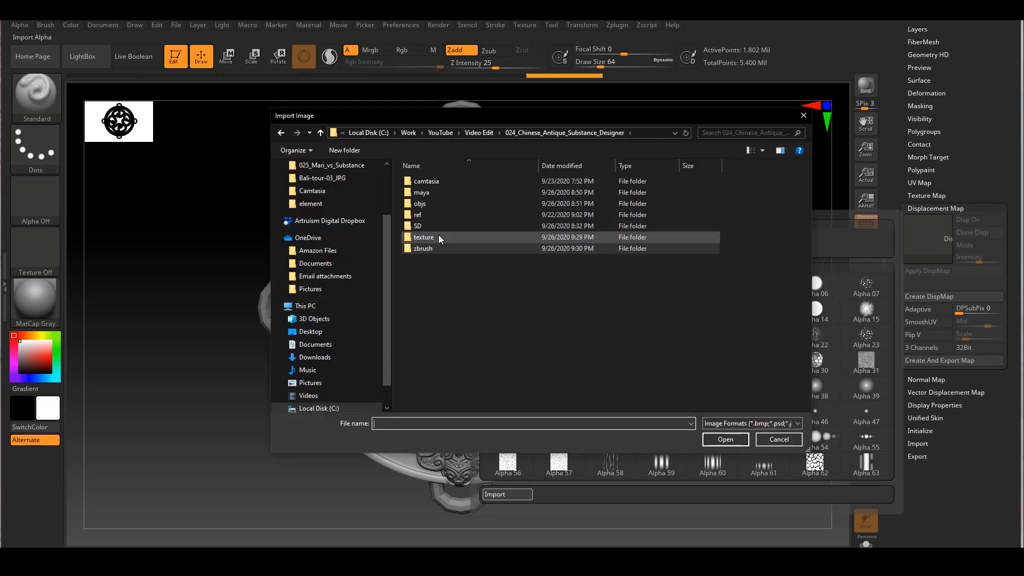
click(777, 438)
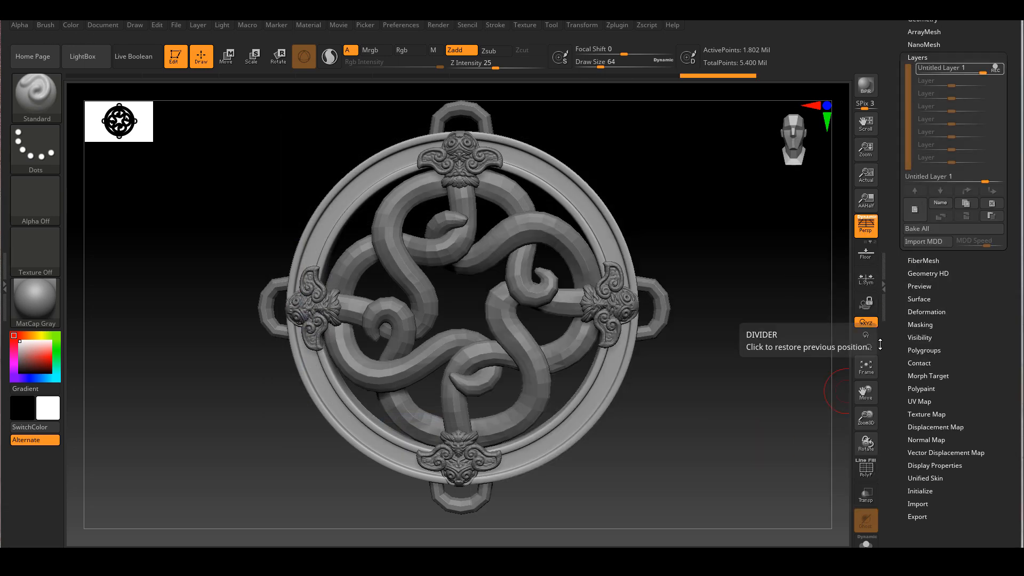
Step: Enable Disp On for the rim and raise the displacement Intensity to 0.2
click(935, 427)
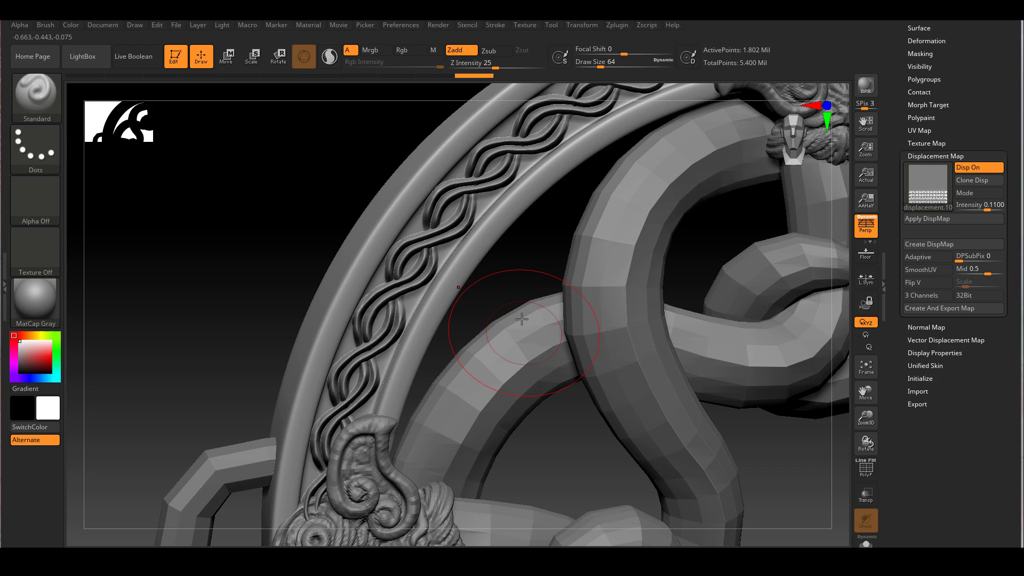
click(926, 219)
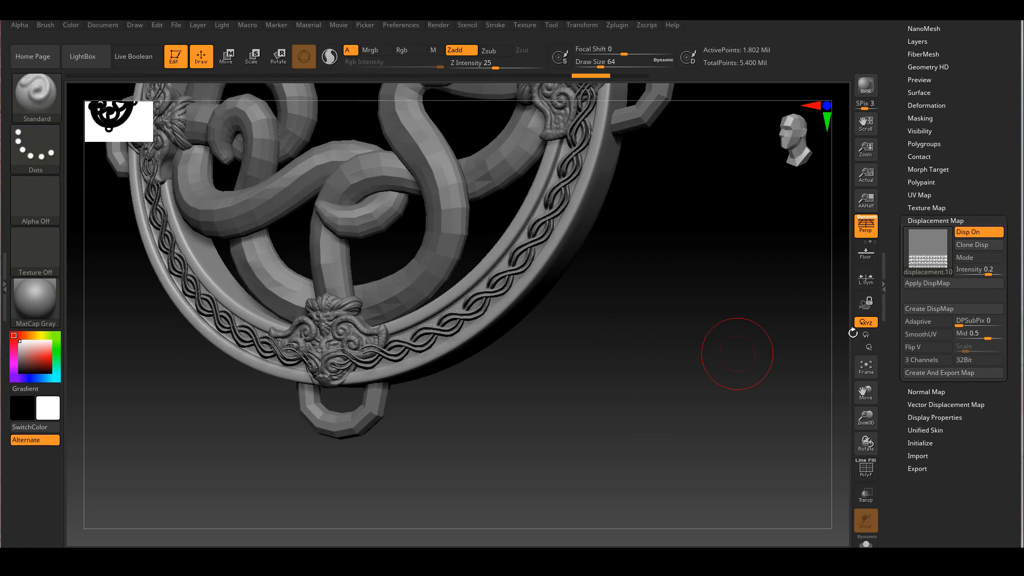
mouse_move(977, 269)
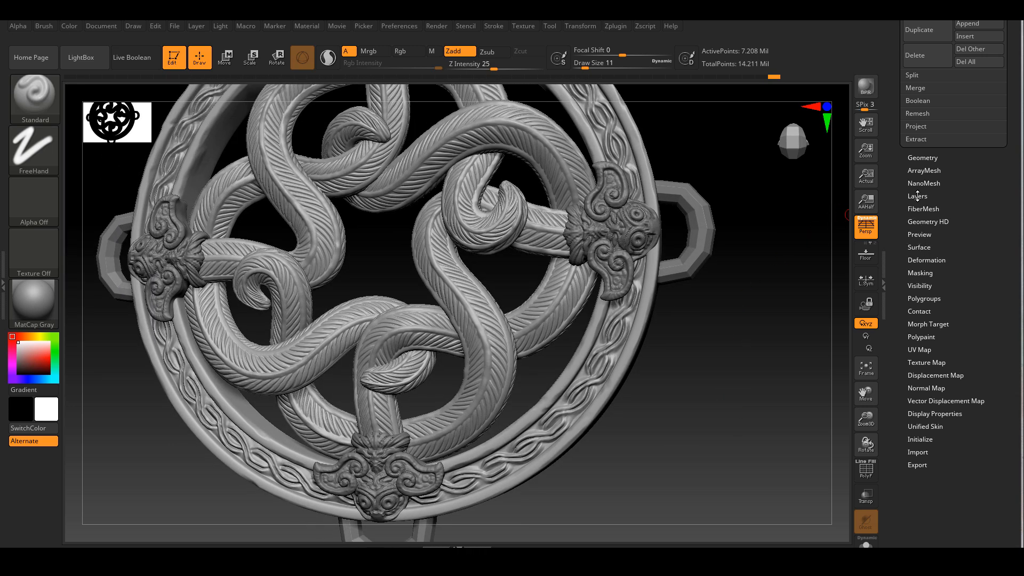
Step: Apply the Noise18 preset from Lightbox > NoiseMakers to the rim surface
click(918, 196)
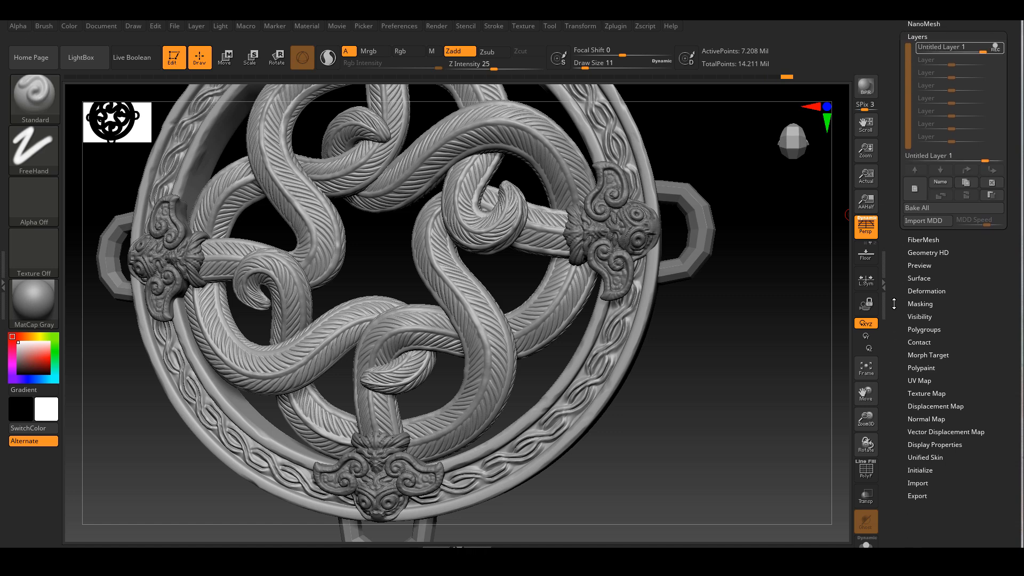
click(918, 278)
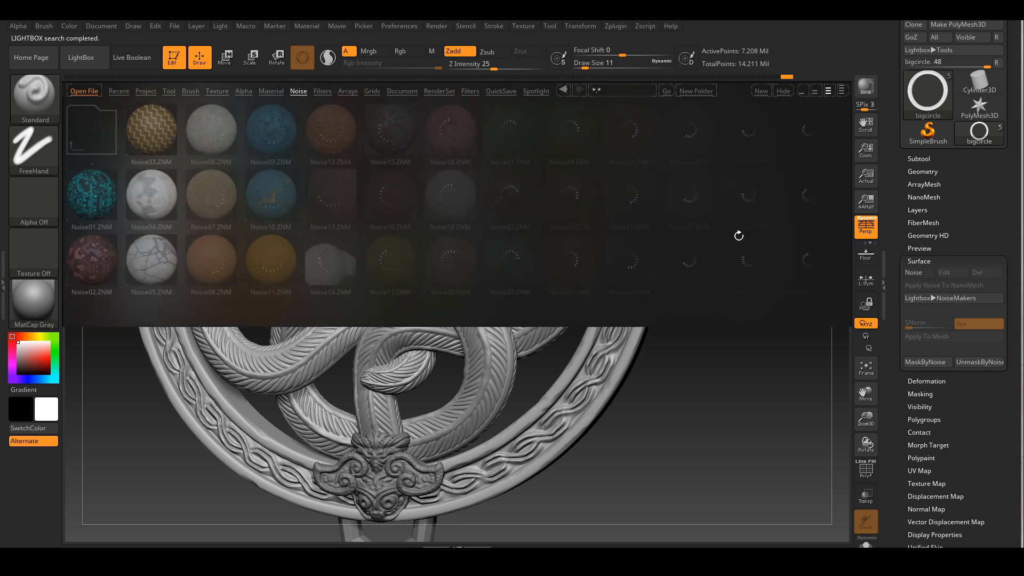
click(441, 129)
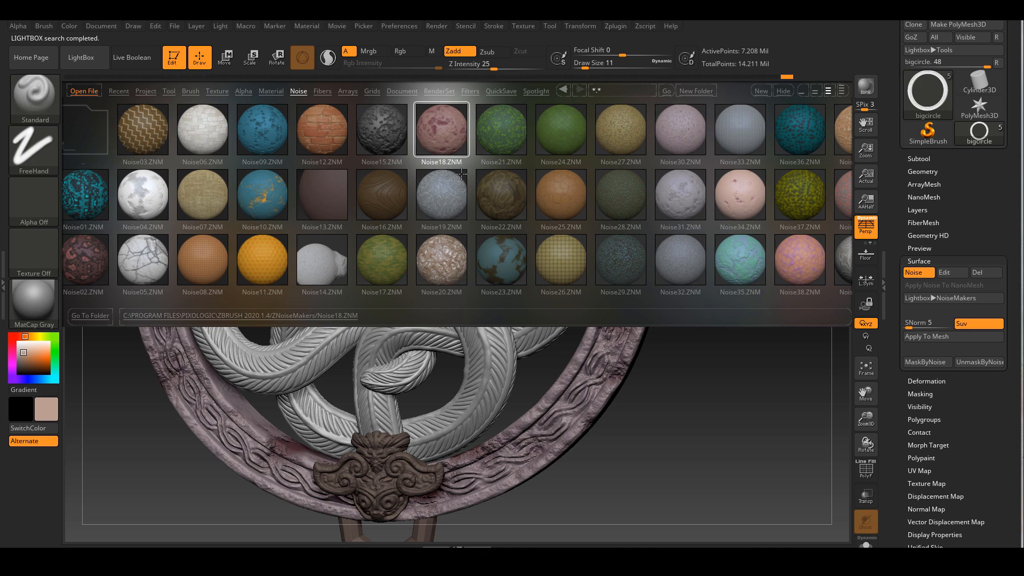
click(84, 57)
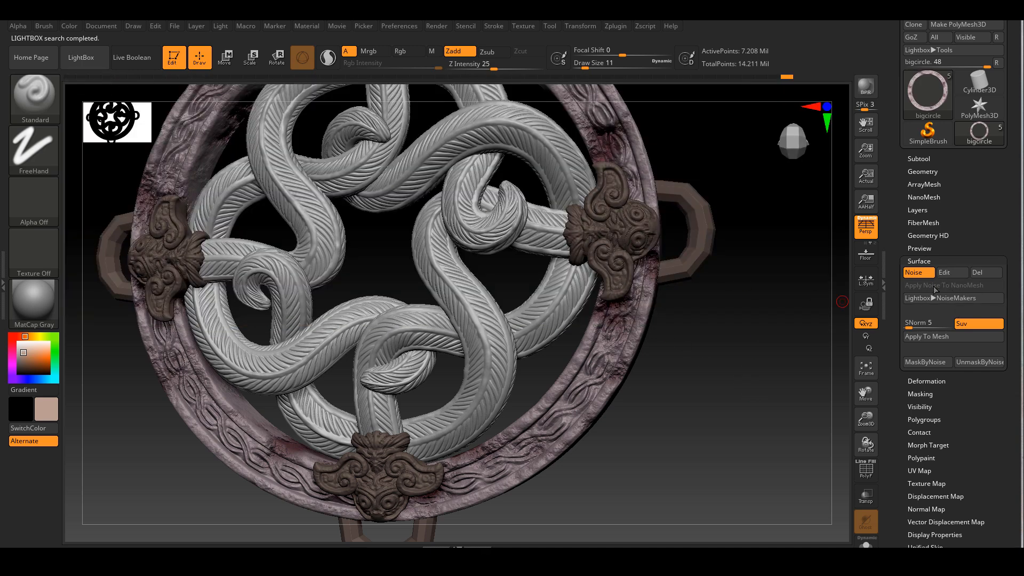
mouse_move(952, 298)
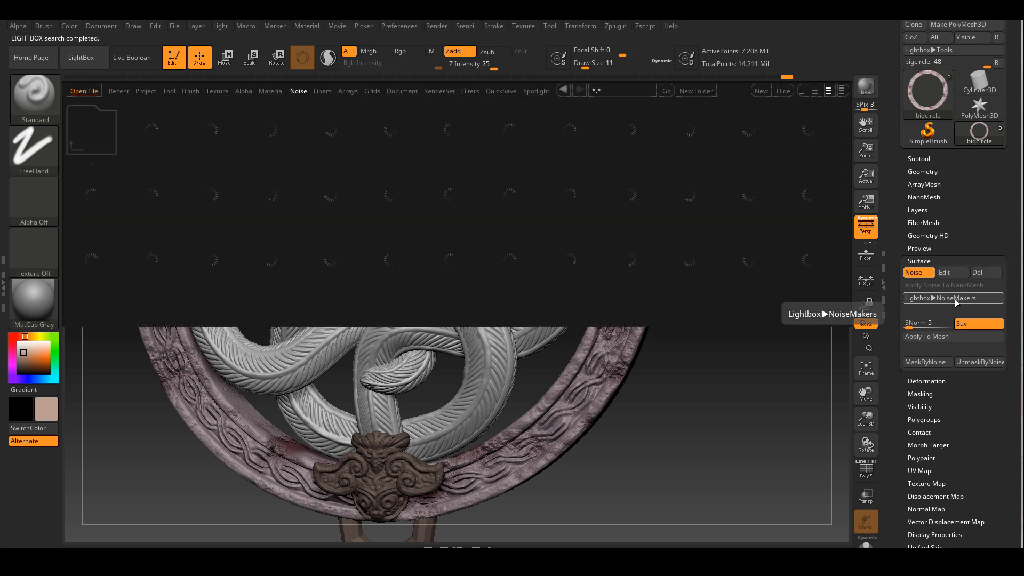
Step: Reopen and close the preset library, then bring up the NoiseMaker editor for the rim
click(952, 298)
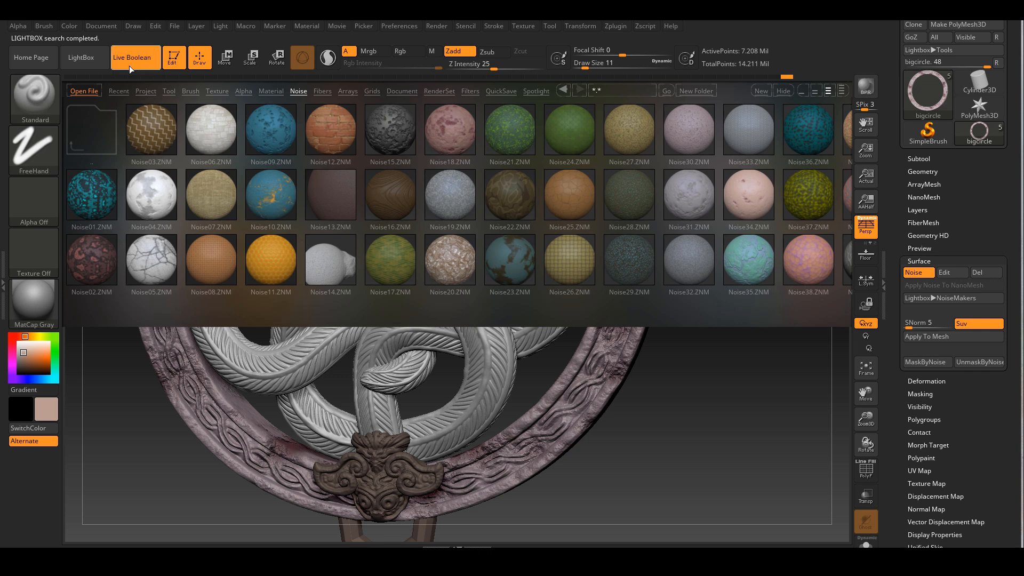
click(83, 57)
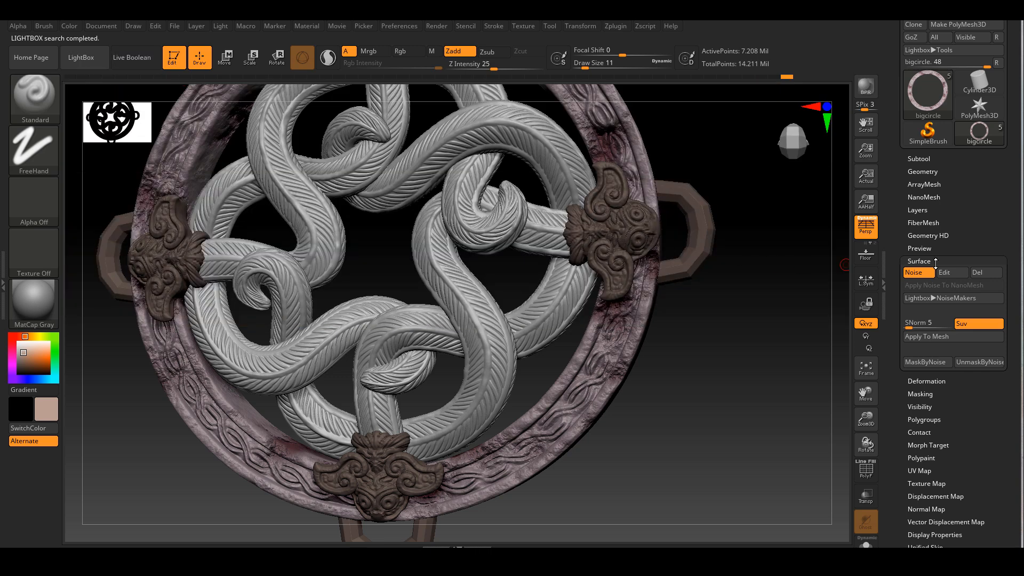
click(916, 272)
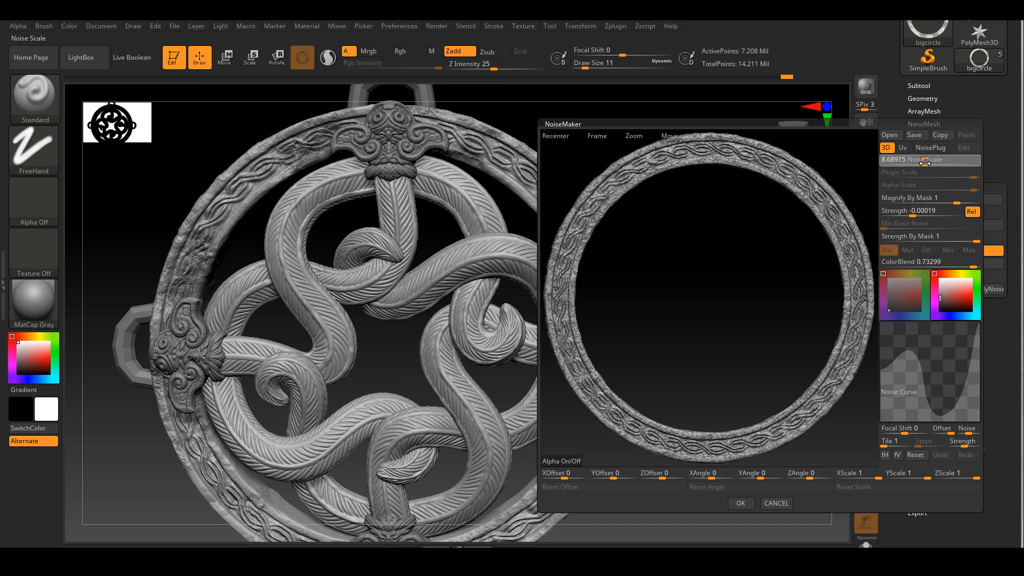
Step: Raise the rim Noise Scale to about 47 and reshape the Noise Curve with an added point
drag(901, 159, 934, 159)
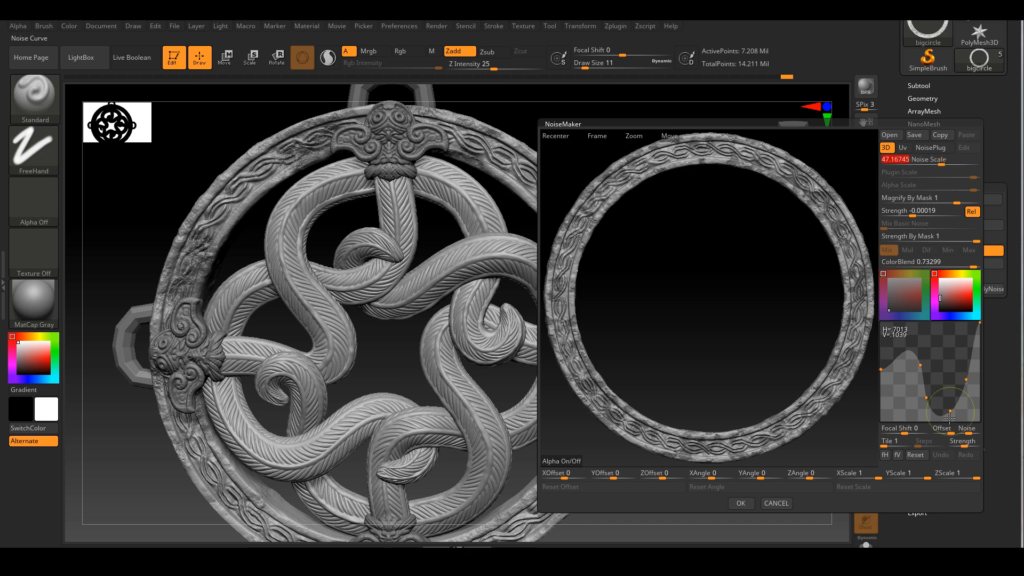
click(740, 502)
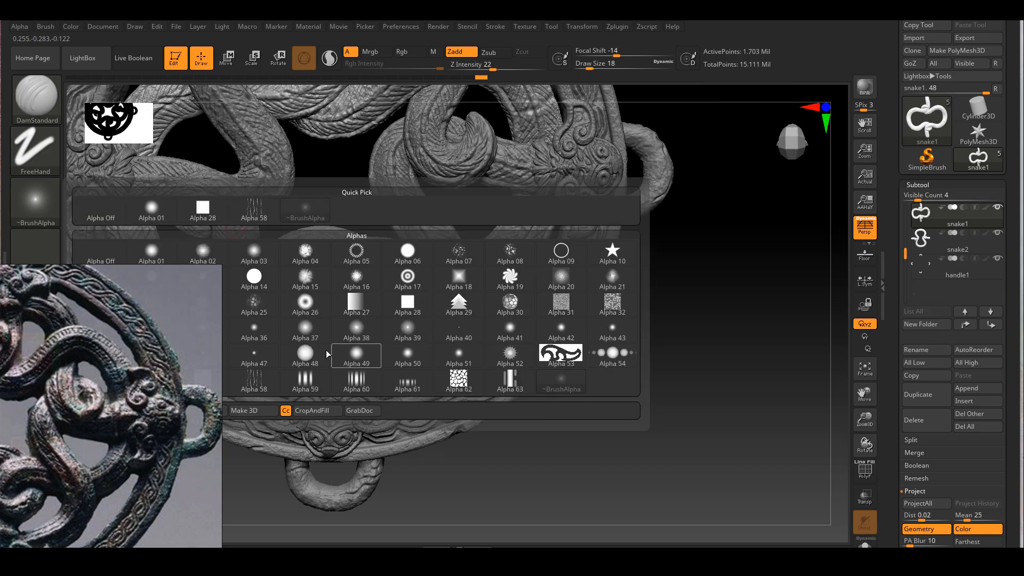
Step: Pick an alpha from the Alpha palette for the DamStandard carving brush on snake1
click(253, 357)
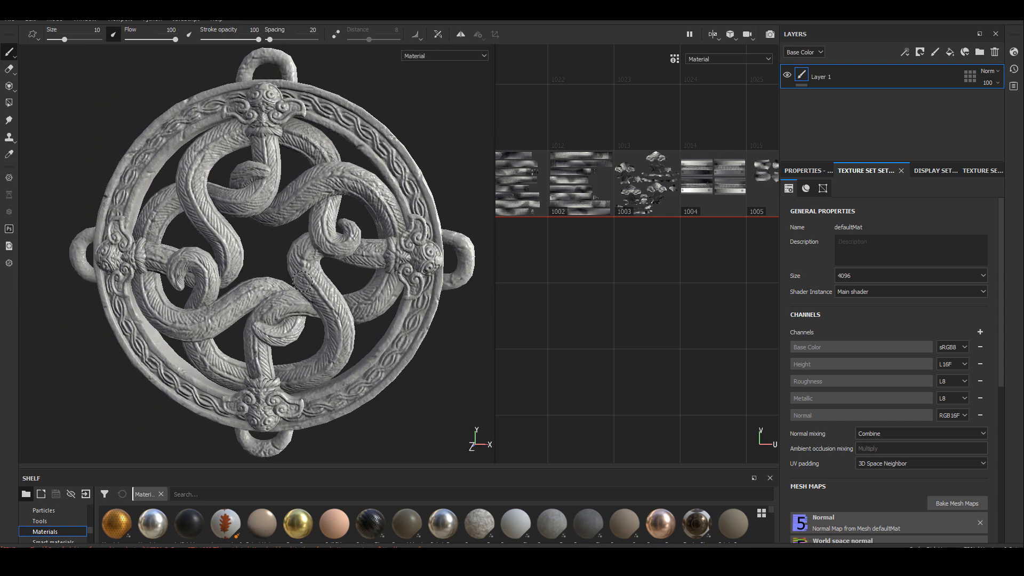
mouse_move(47, 80)
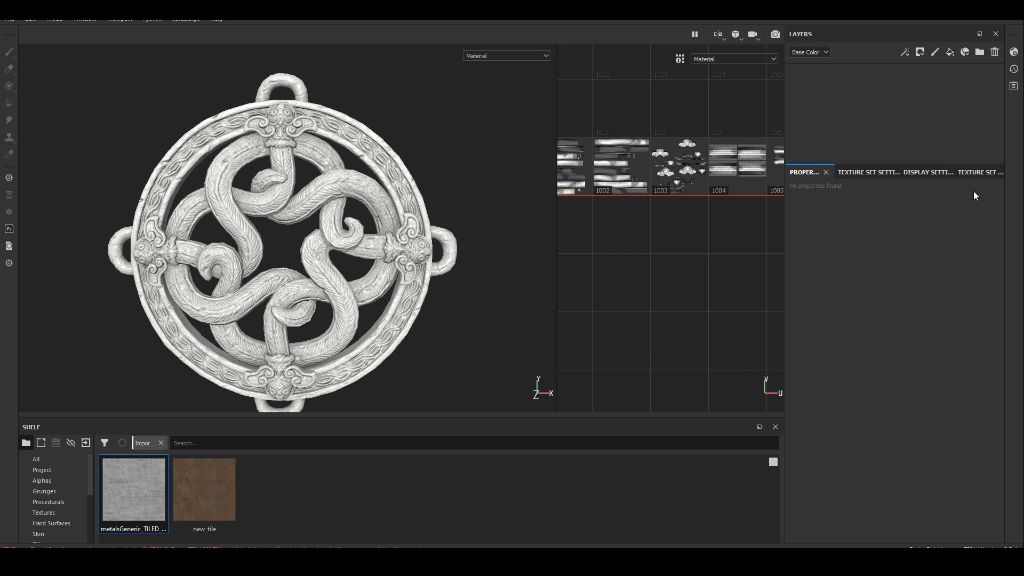
Step: Add a fill layer to the emptied layer stack
click(949, 51)
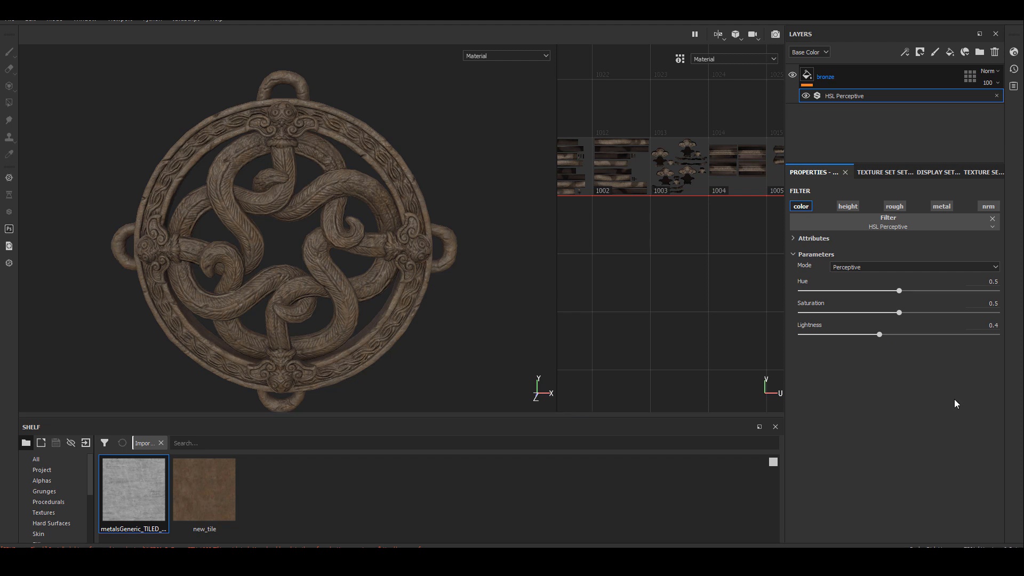
mouse_move(839, 80)
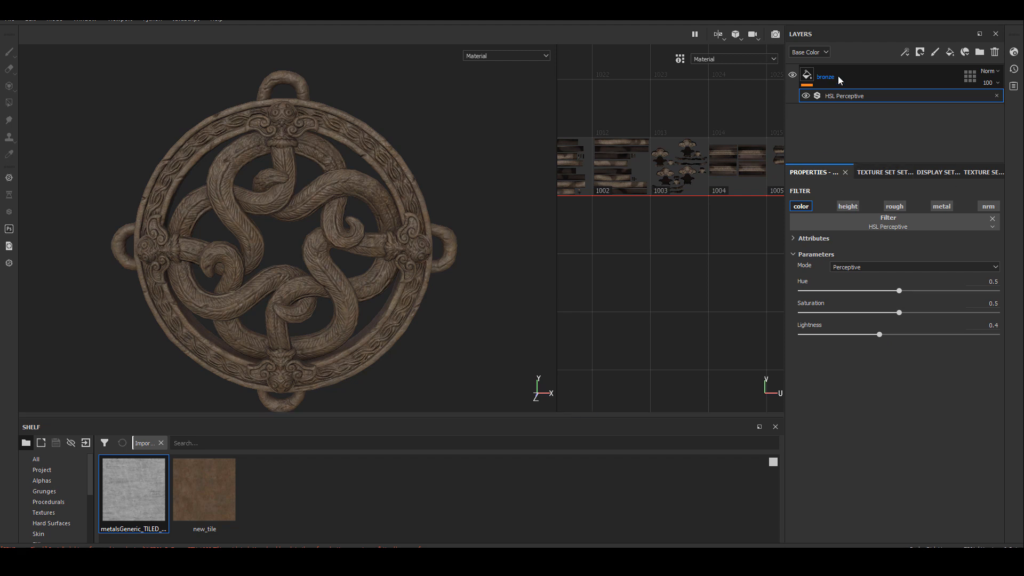
Step: Review the bronze fill's material settings and adjust the light grunge Mask Builder
click(825, 77)
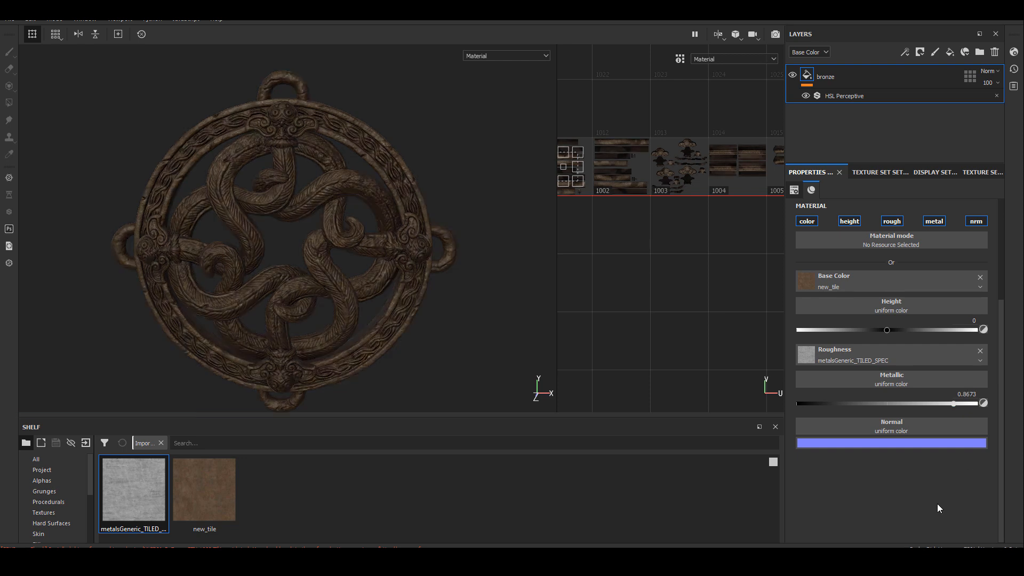
click(845, 95)
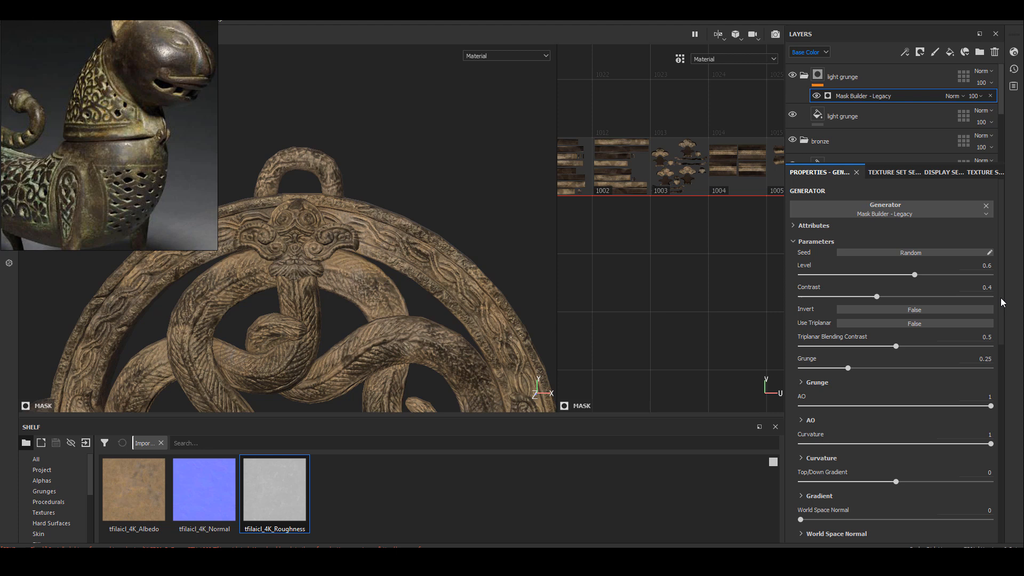
click(820, 458)
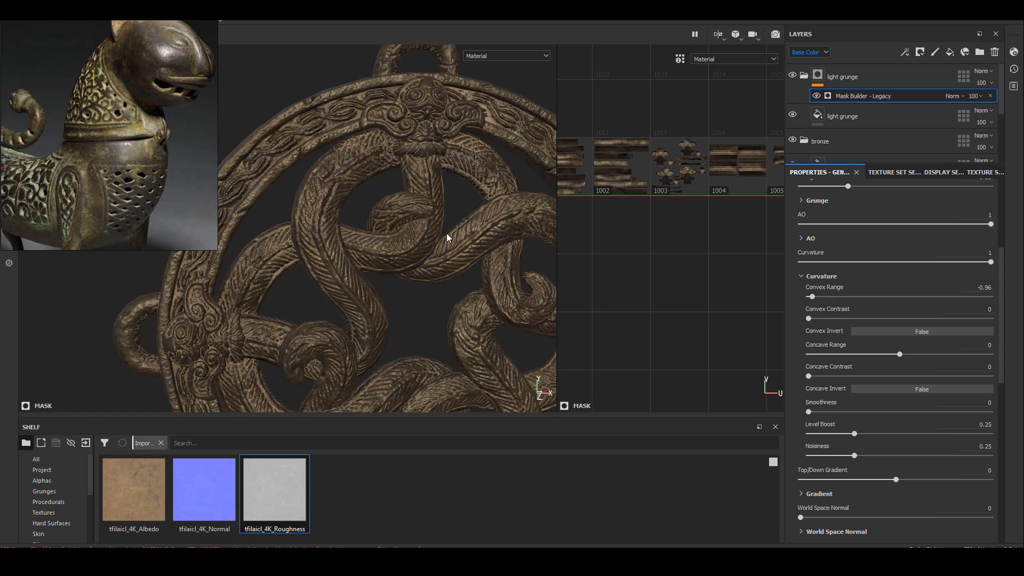
Step: Add a filter to the light grunge layer from its right-click options
right_click(842, 116)
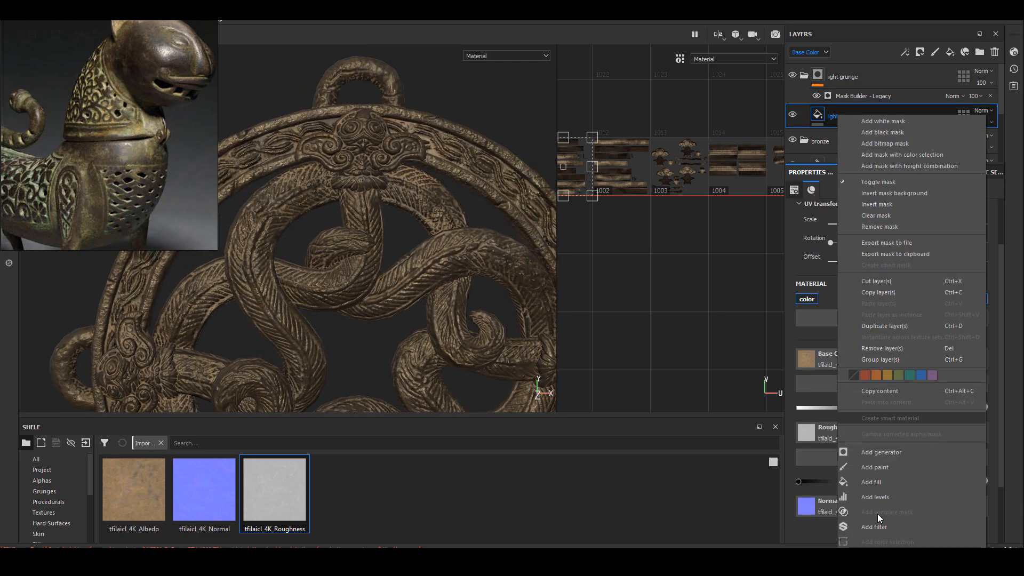
click(873, 526)
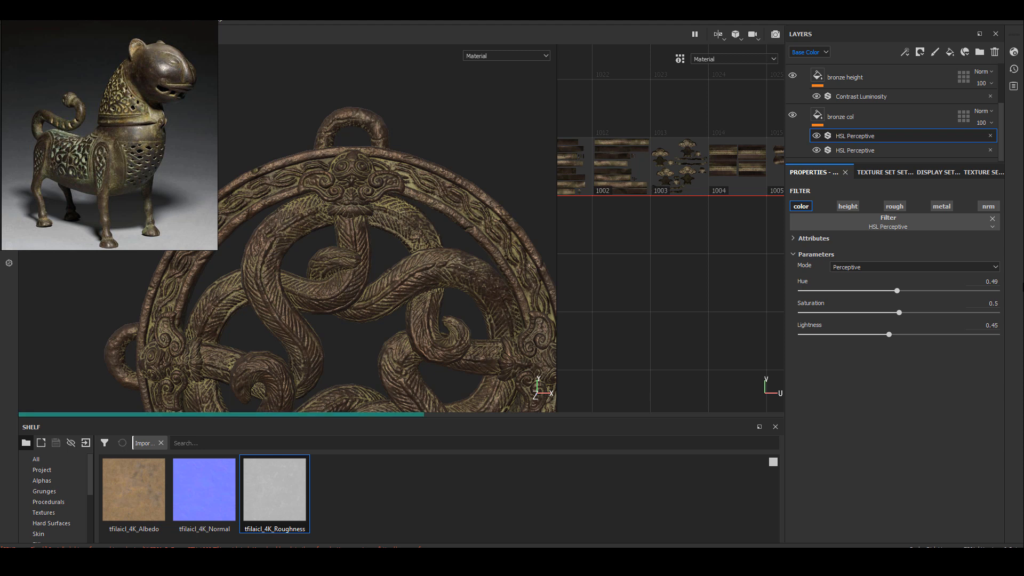
mouse_move(903, 106)
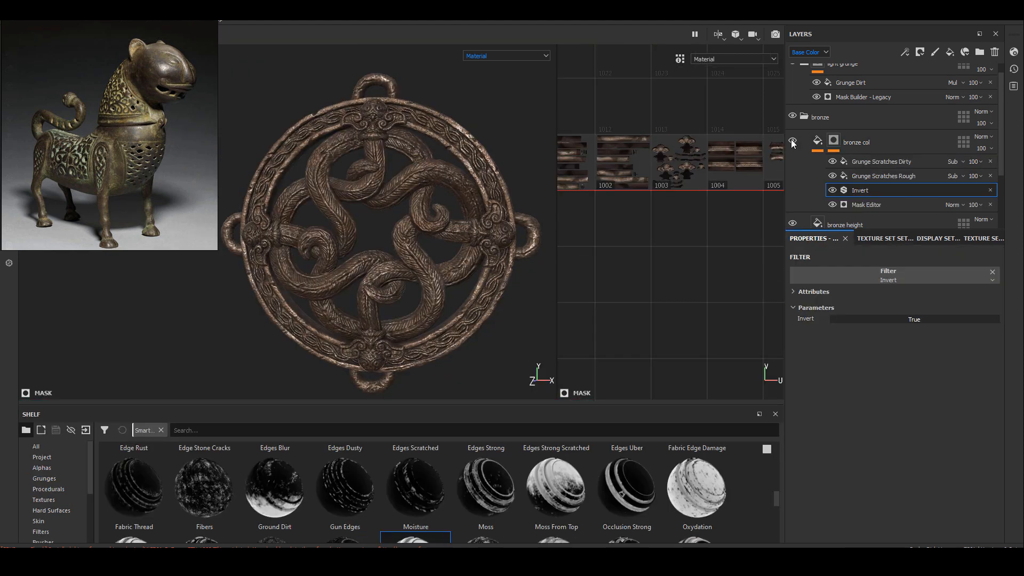
Step: Toggle the bronze col layer to compare the scratch breakup on the ornament
click(792, 142)
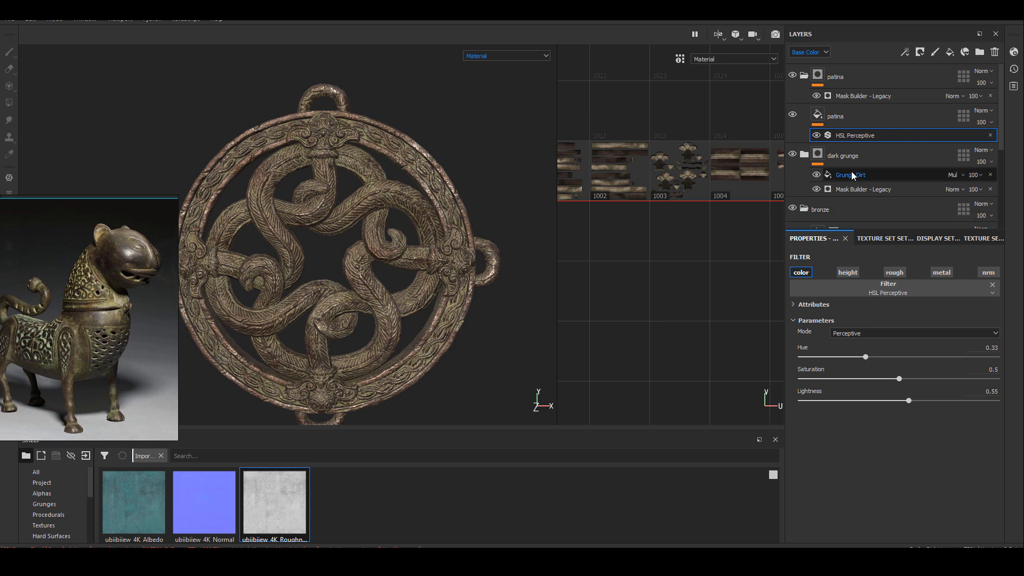
scroll(down, 3)
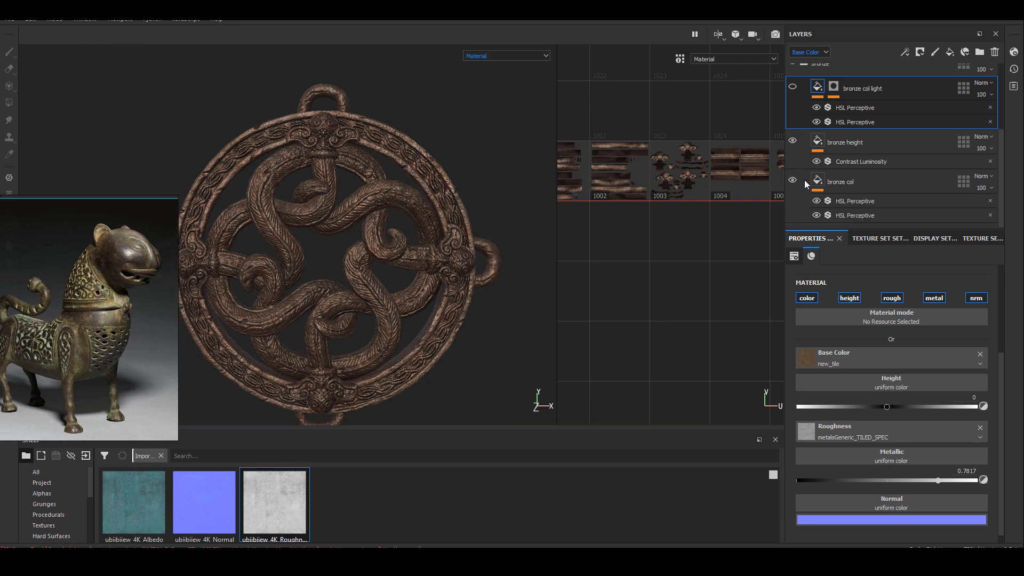
Step: Lower bronze col metalness and retune hue, then adjust bronze col light roughness
click(855, 201)
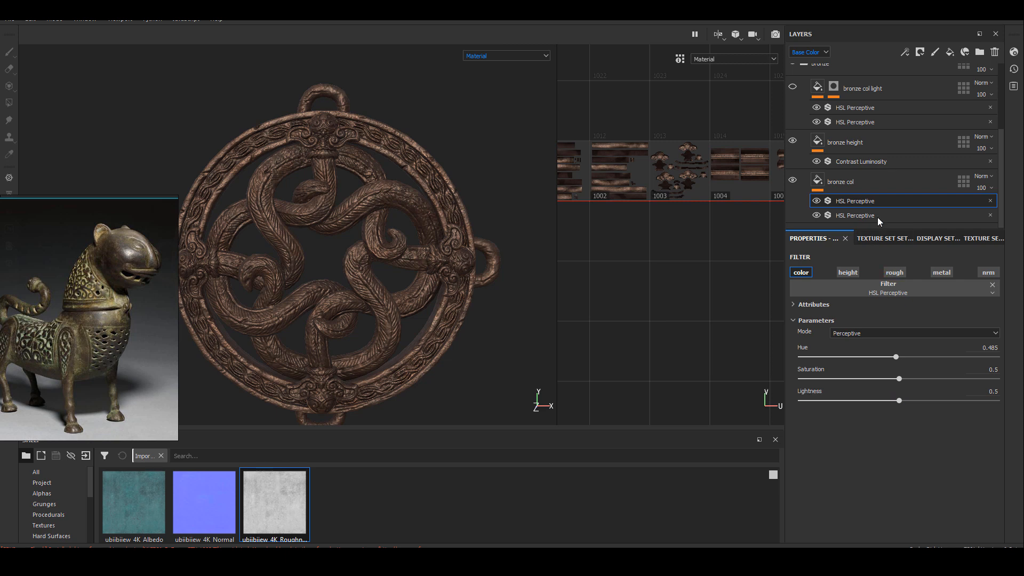
click(840, 182)
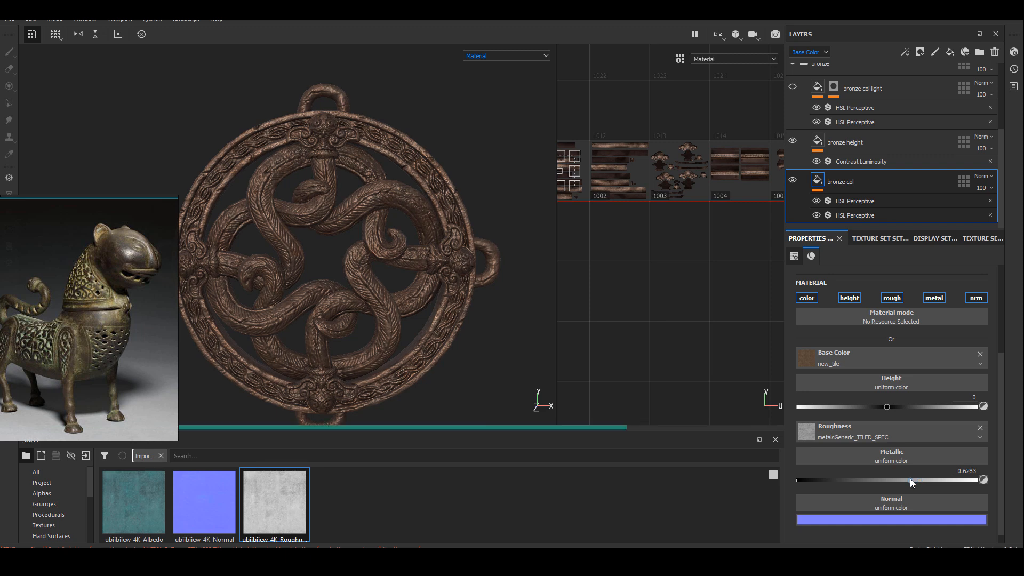
click(854, 200)
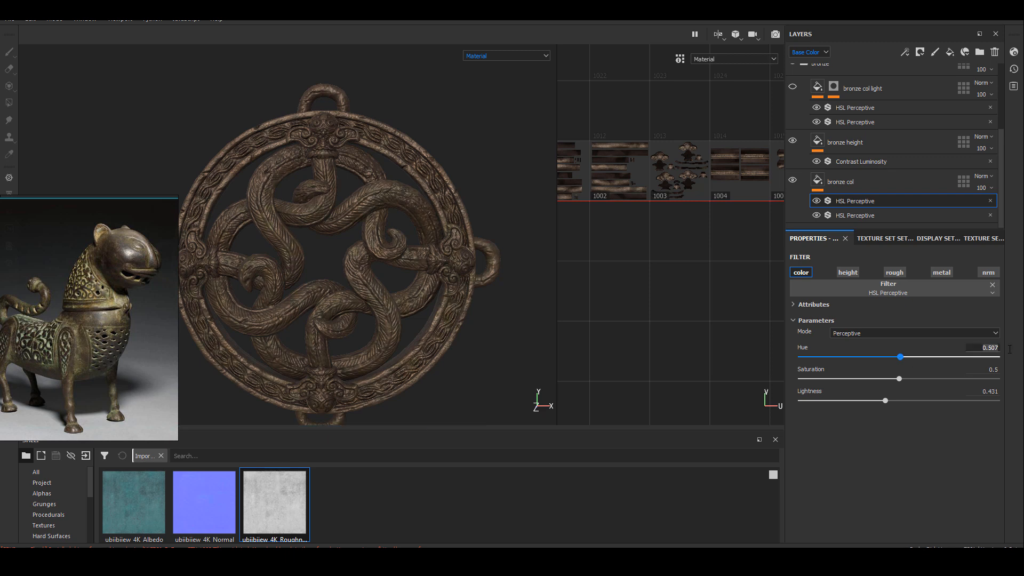
click(854, 122)
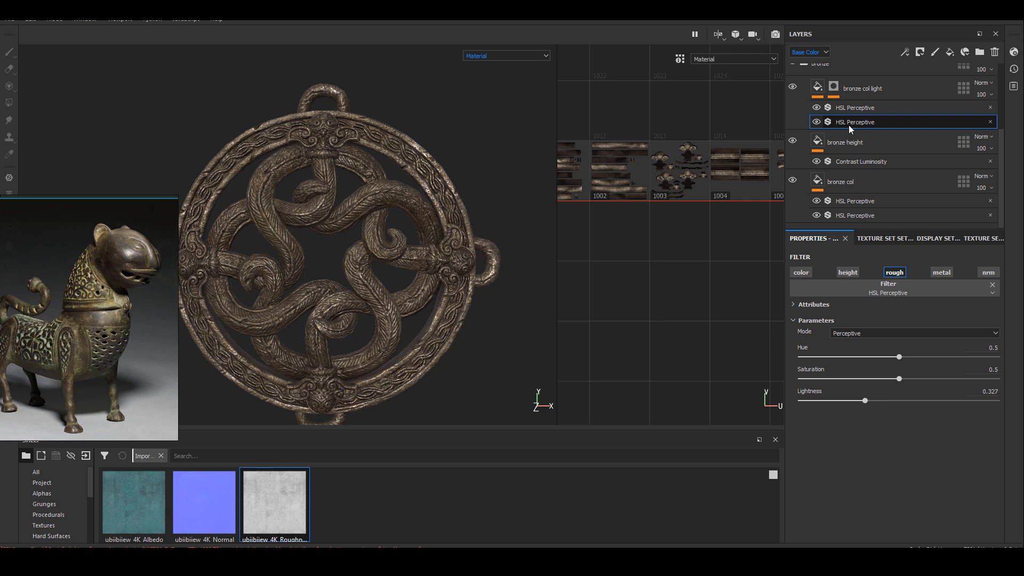
click(816, 88)
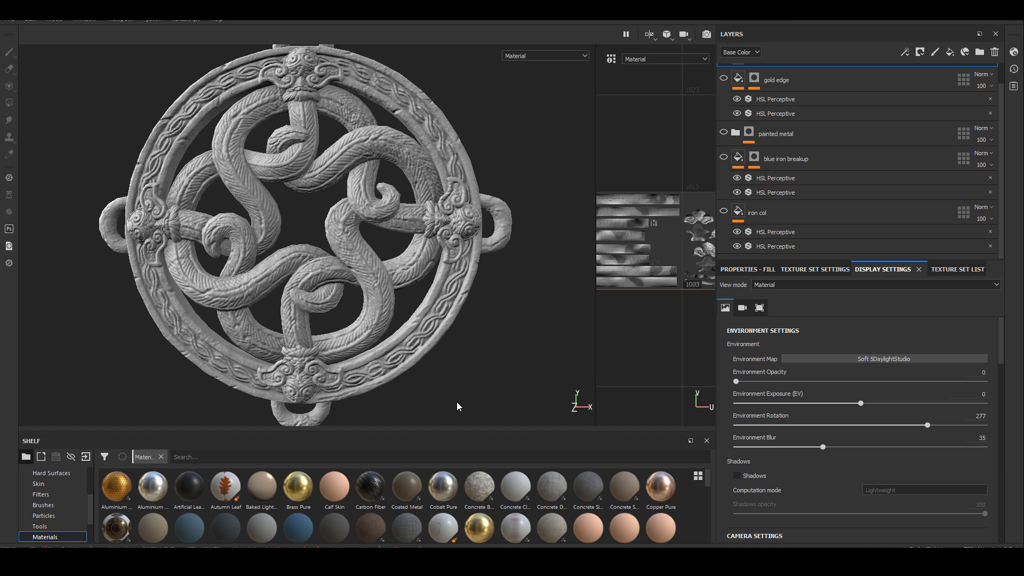
mouse_move(484, 333)
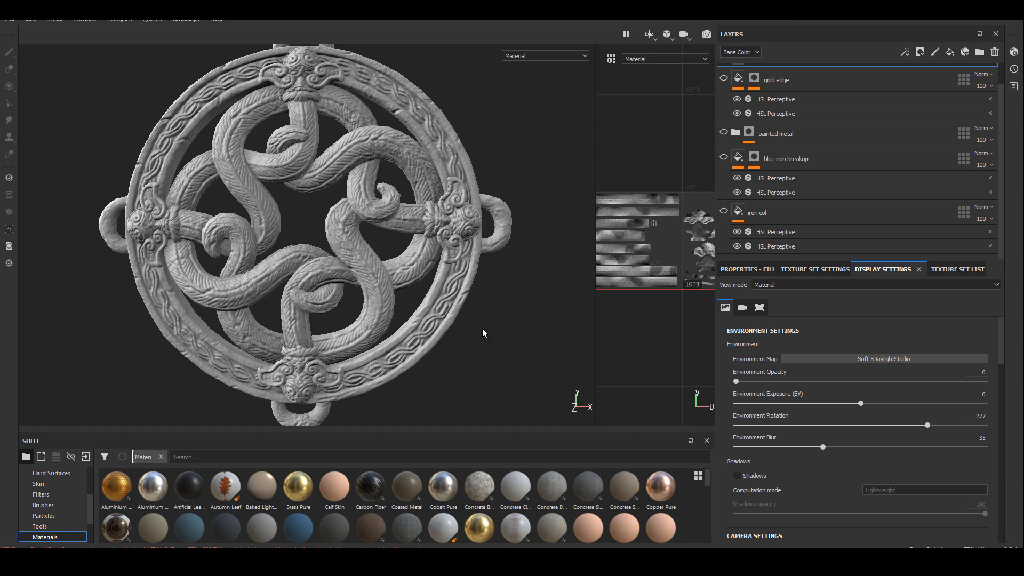
mouse_move(506, 324)
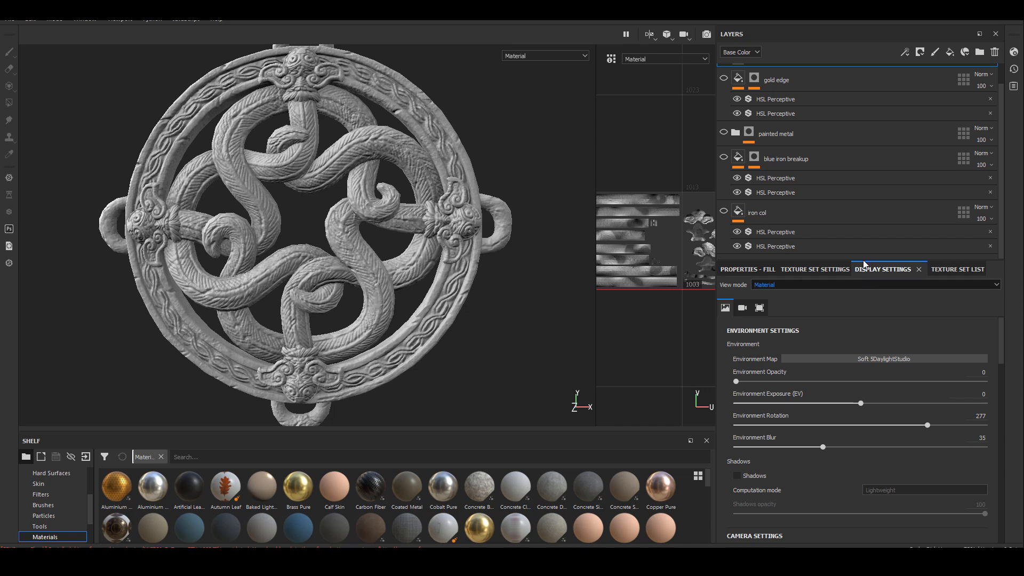
Step: Show iron col, blue iron breakup and painted metal layers to reveal the finished ornament
click(755, 212)
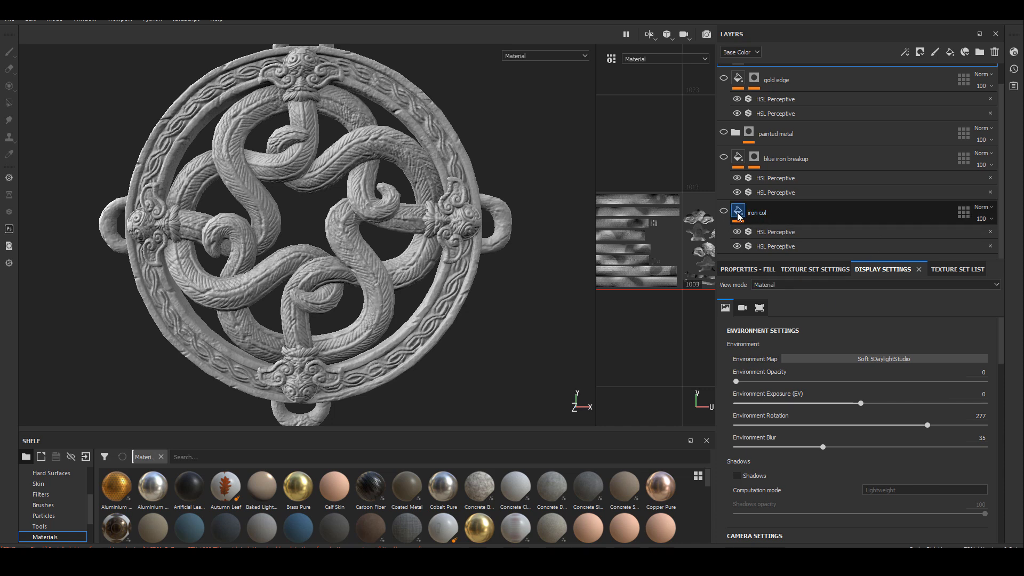
click(737, 212)
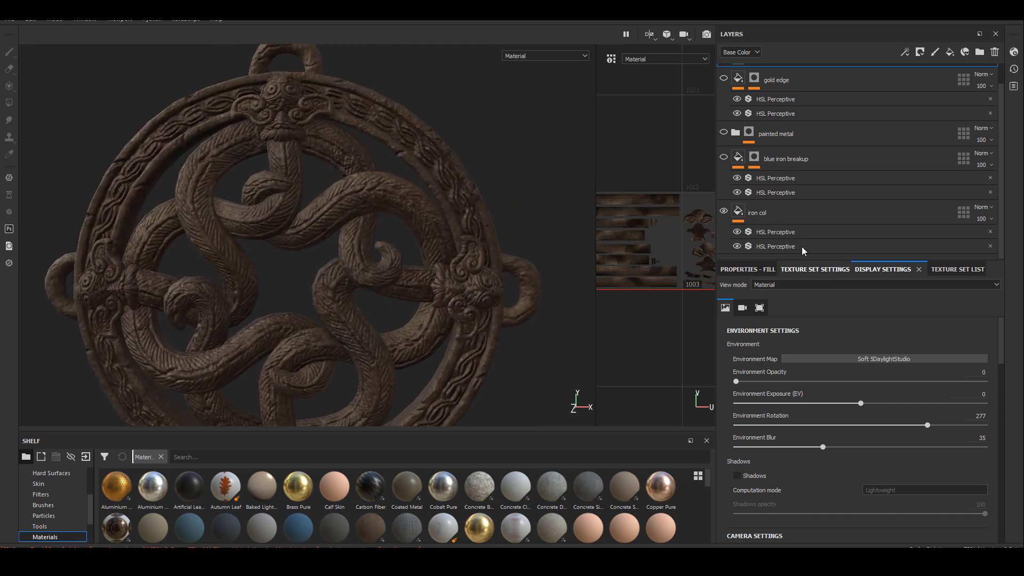
click(723, 157)
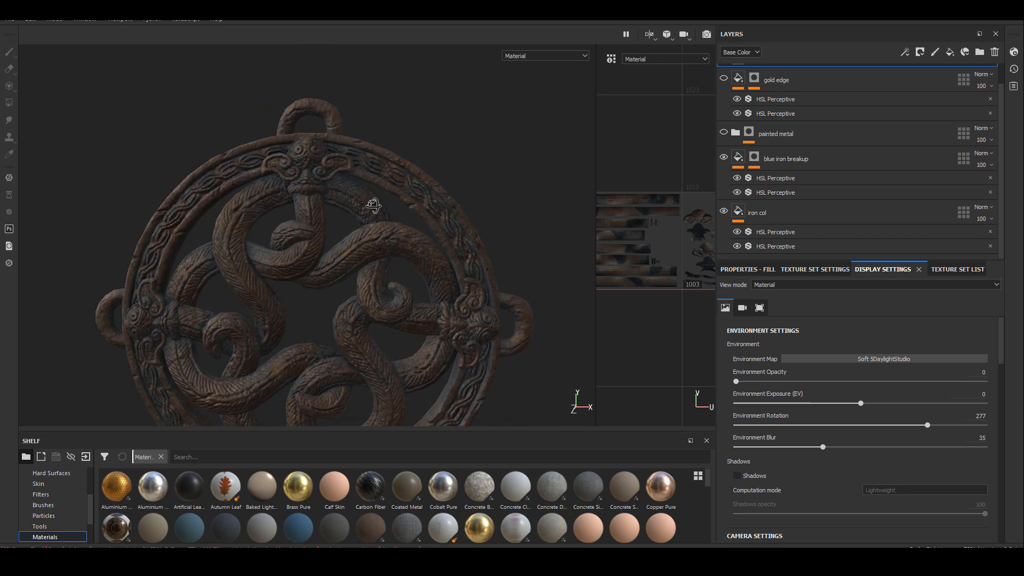
click(723, 134)
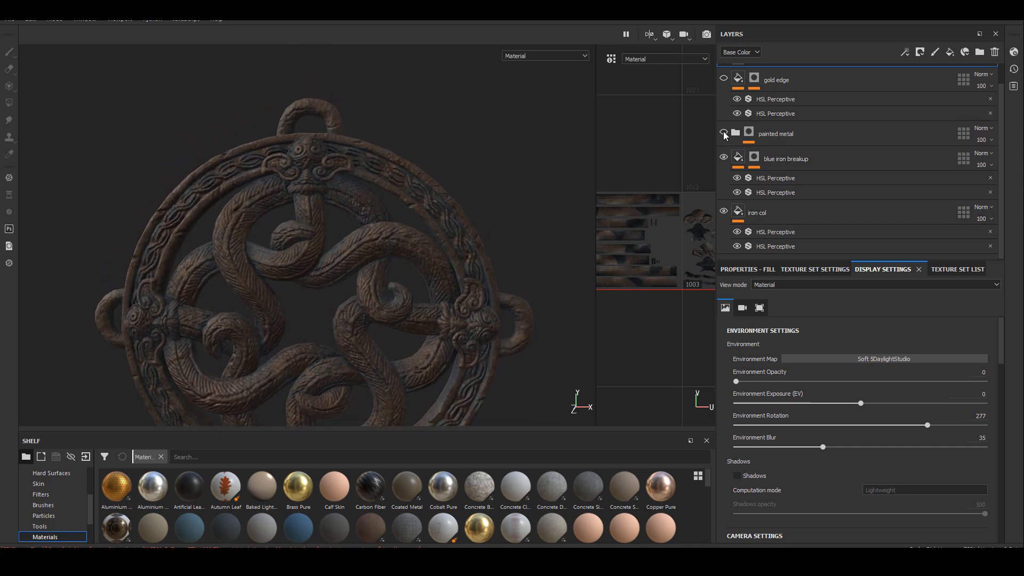
click(723, 134)
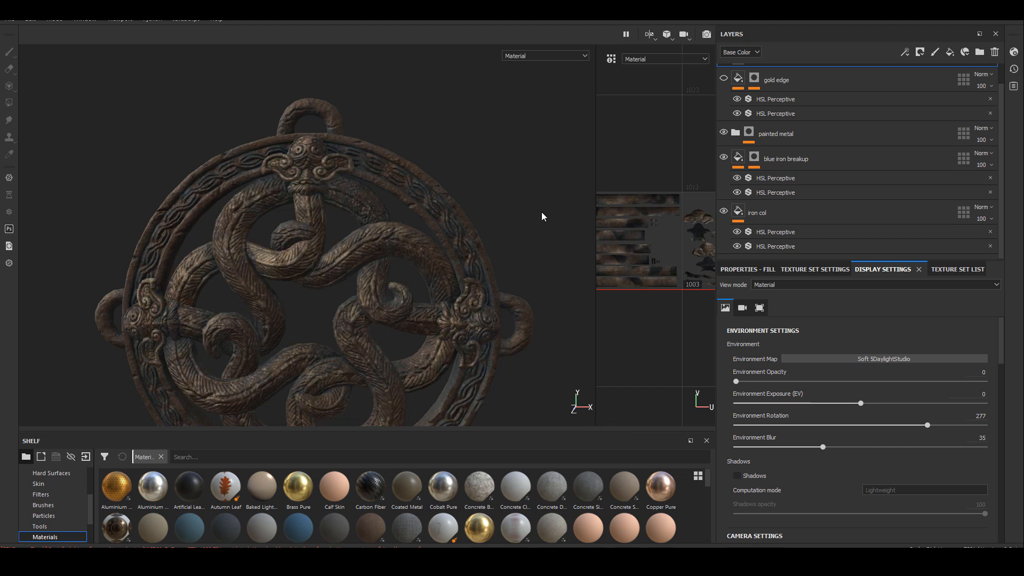
mouse_move(467, 321)
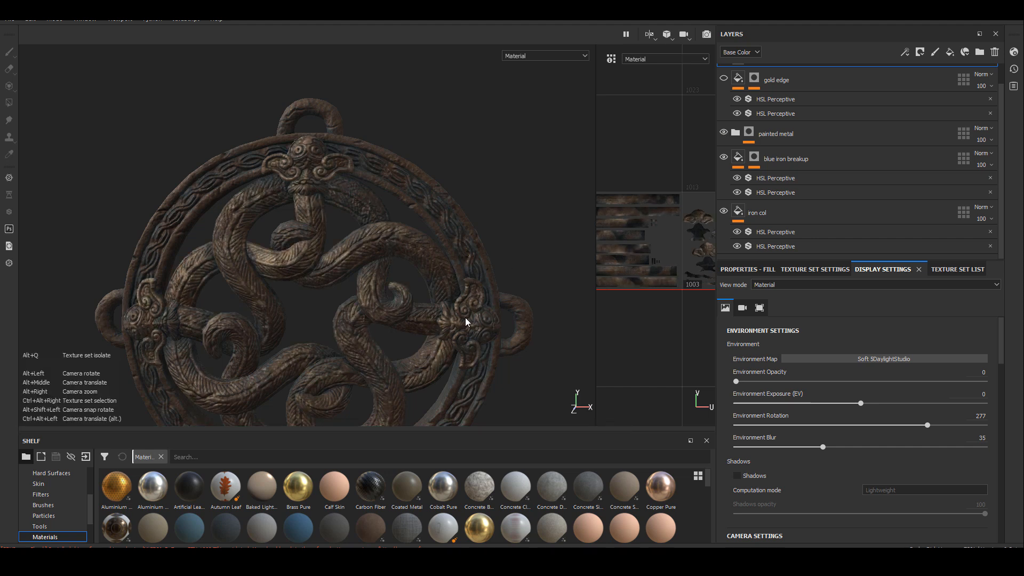
click(786, 159)
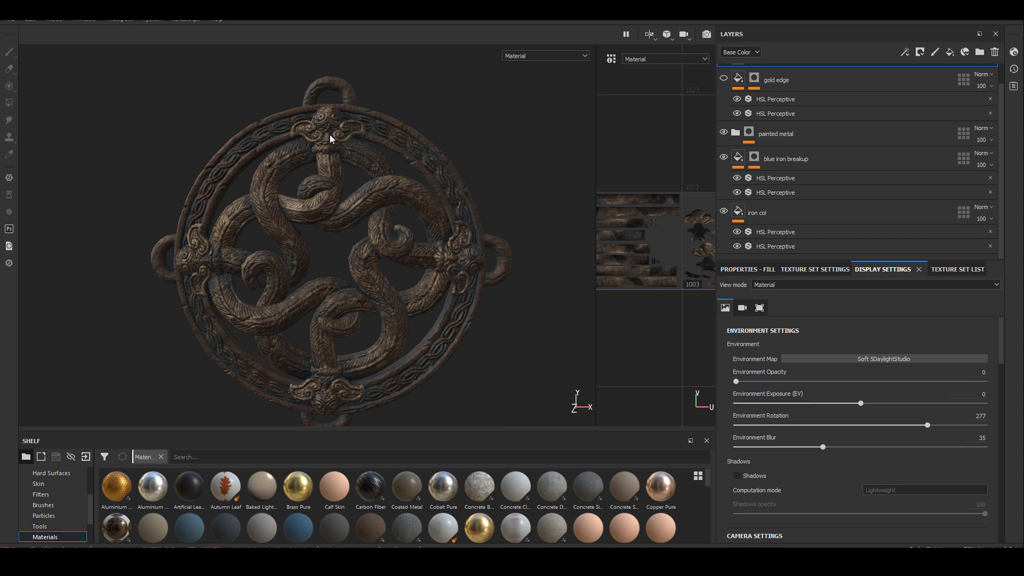
mouse_move(306, 403)
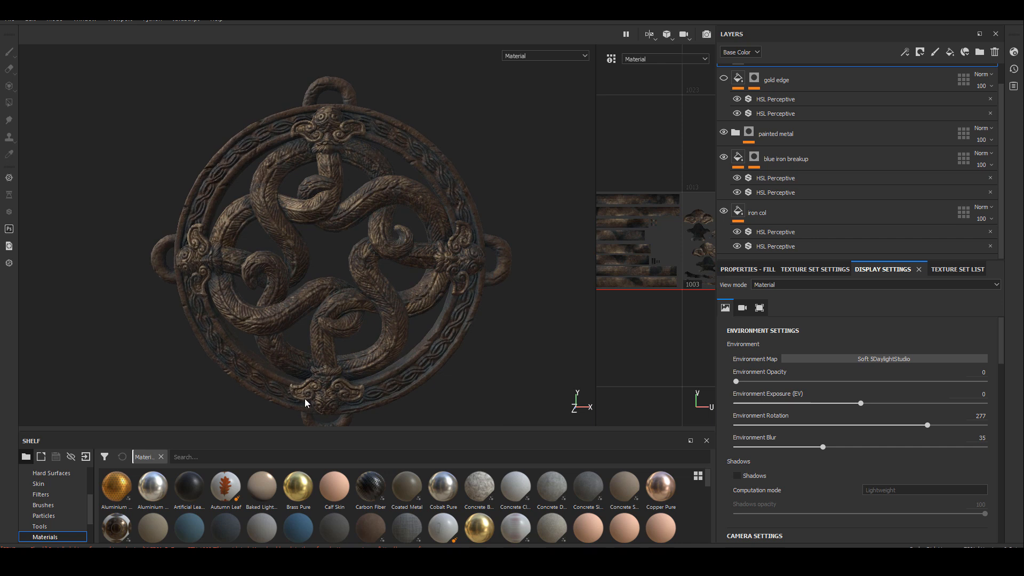
mouse_move(336, 230)
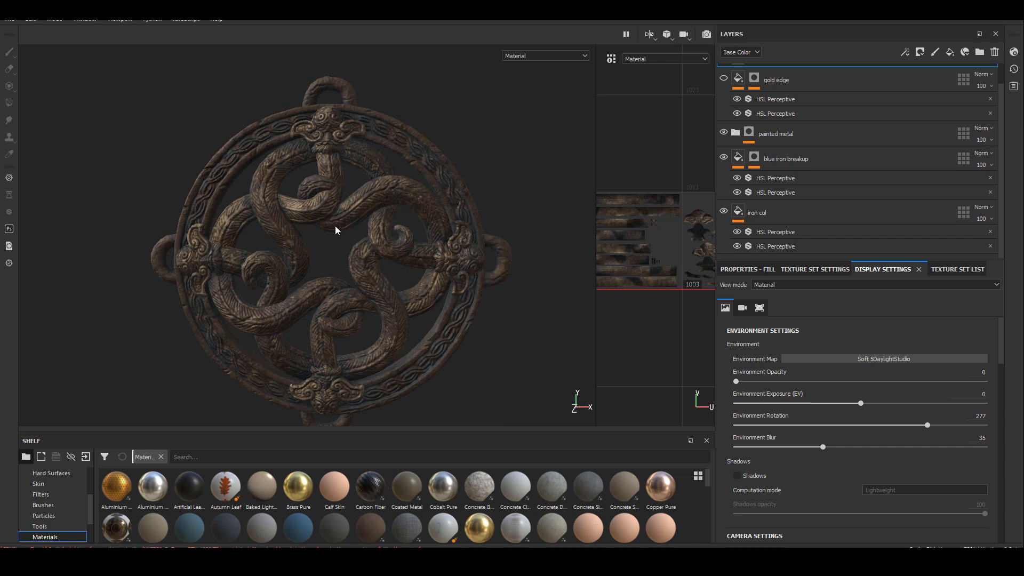
mouse_move(656, 161)
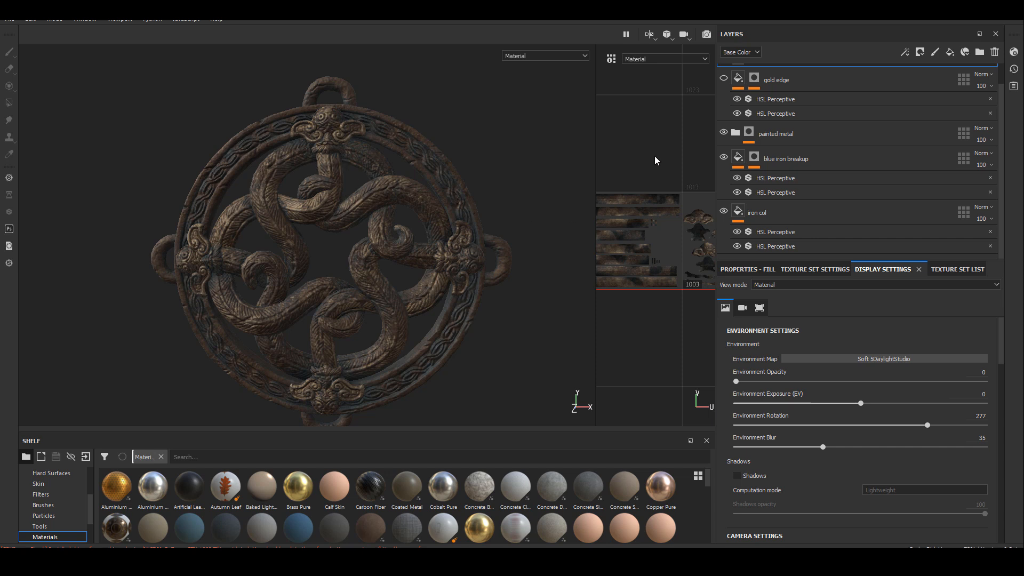
mouse_move(1003, 155)
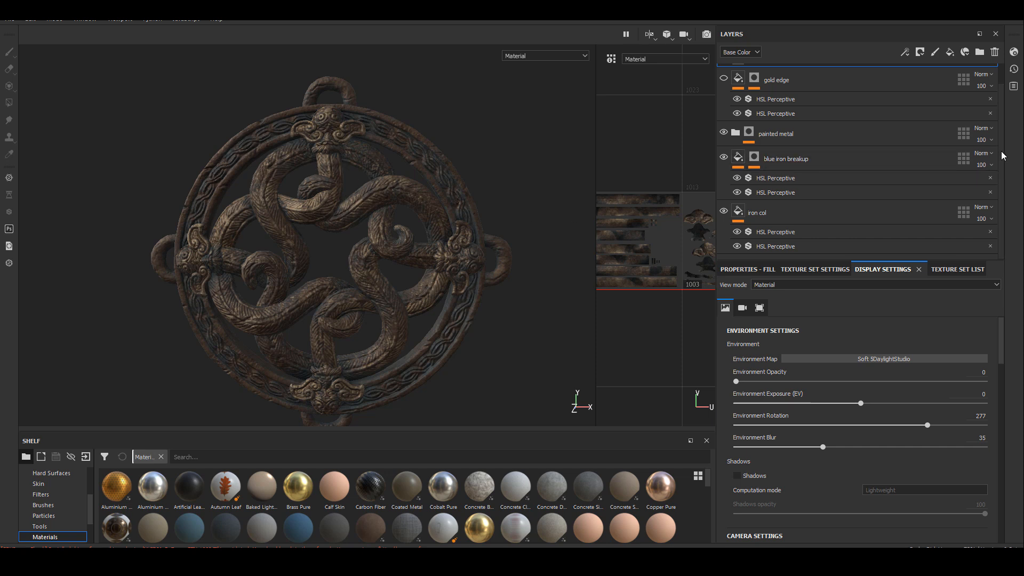